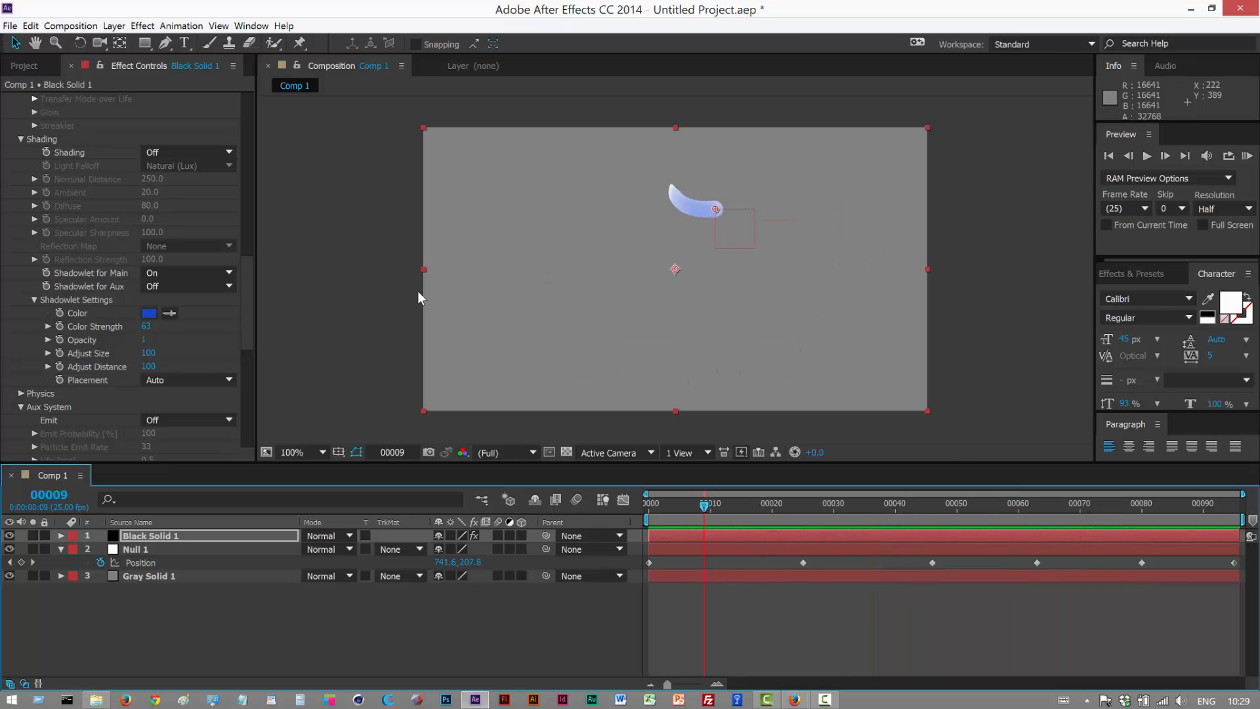
# Close the existing particle project via File > Close Project without saving changes
pyautogui.click(10, 26)
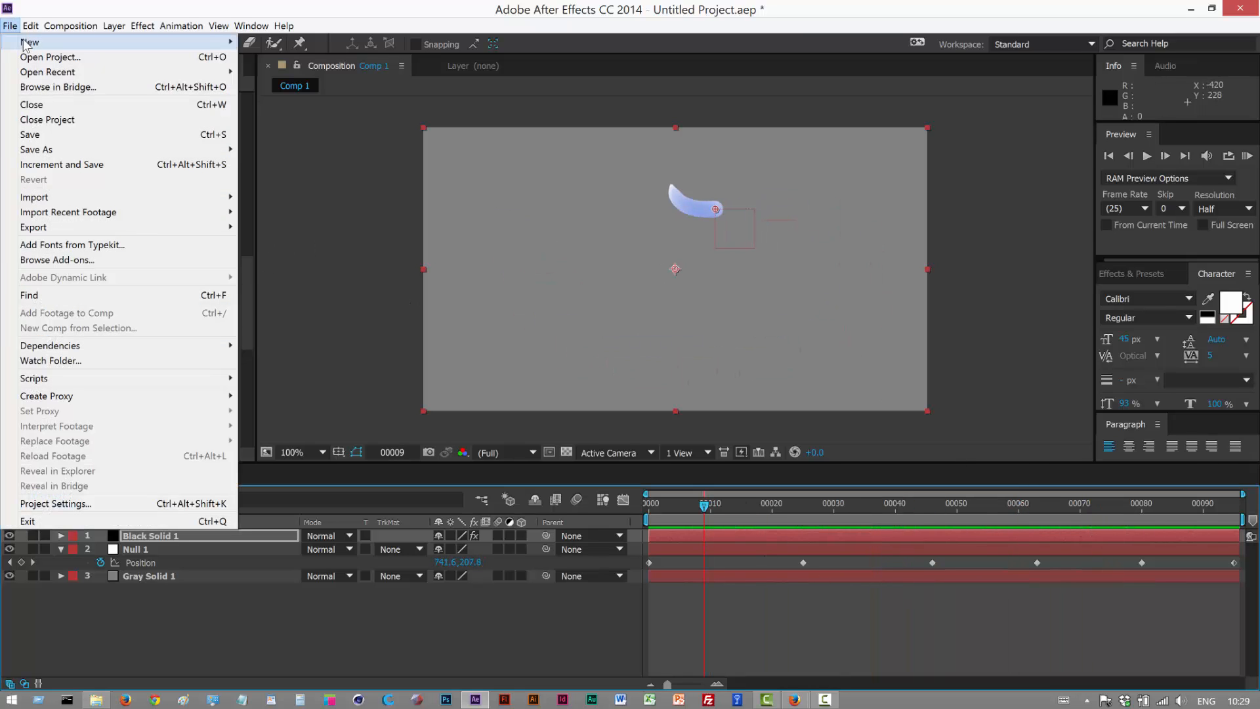
pyautogui.click(32, 105)
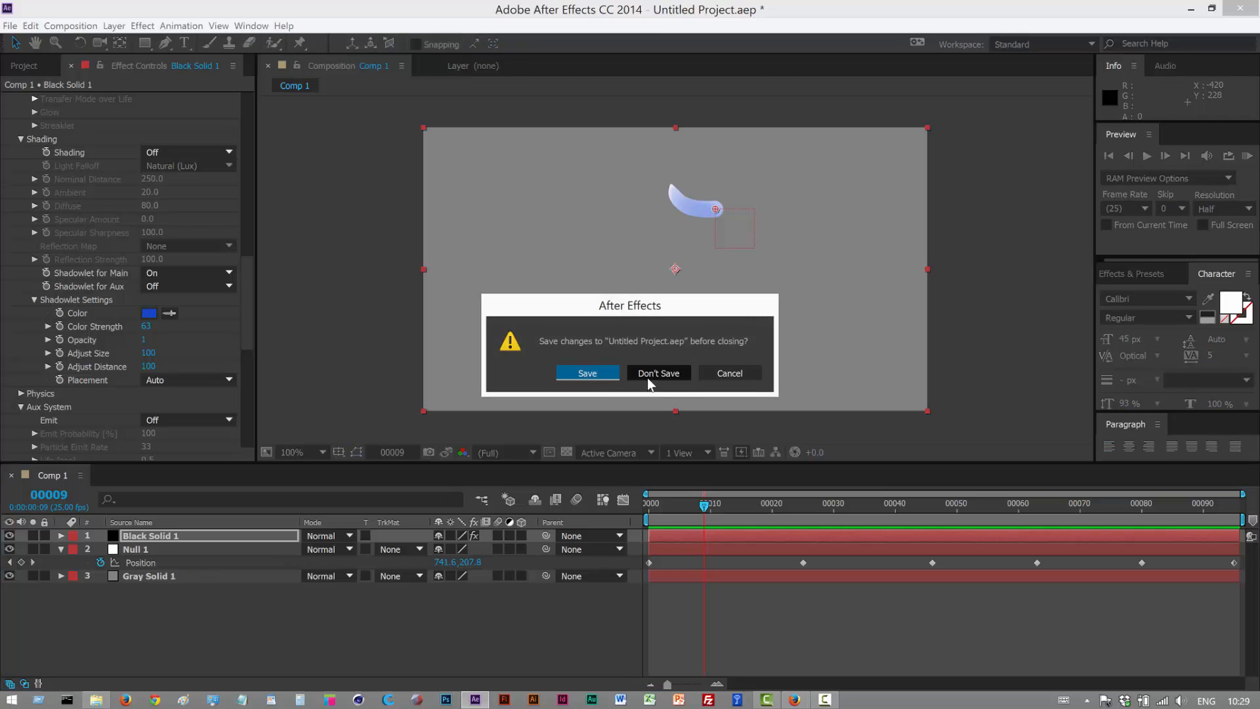
pyautogui.click(657, 372)
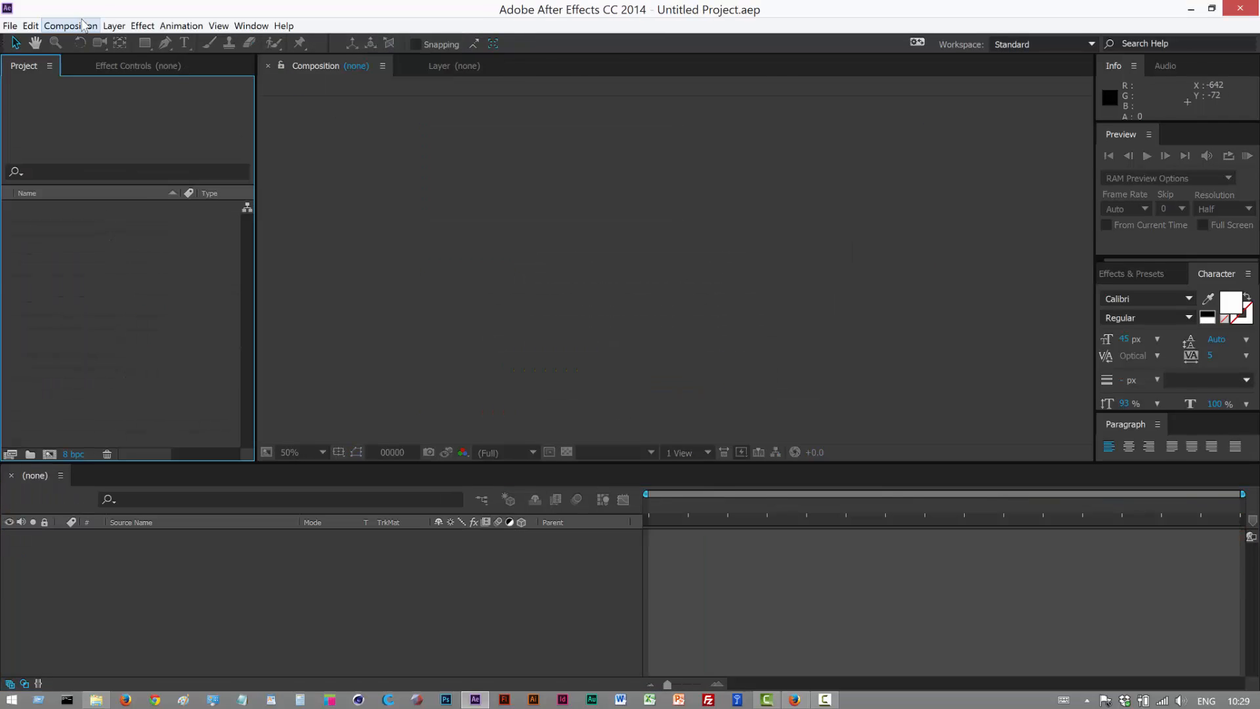
# Create Comp 1 at 1280×720, 25 fps from the HDV/HDTV 720 25 preset with a black background
pyautogui.click(70, 25)
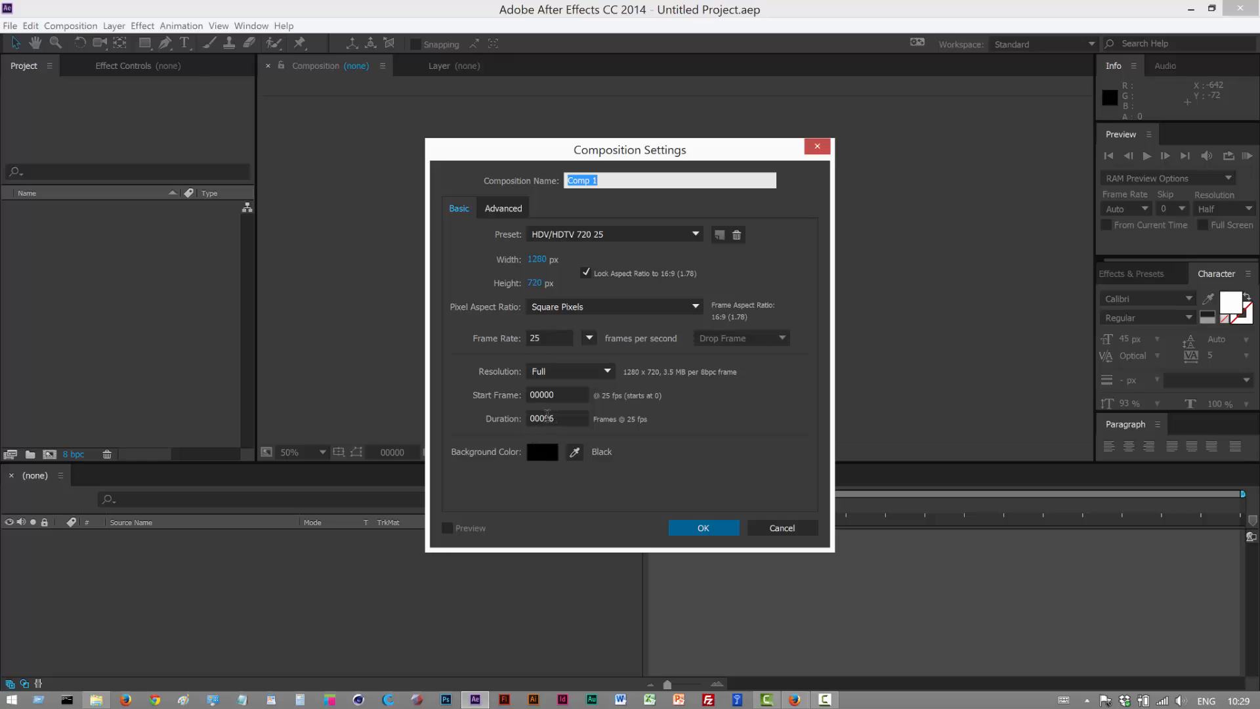
pyautogui.click(701, 528)
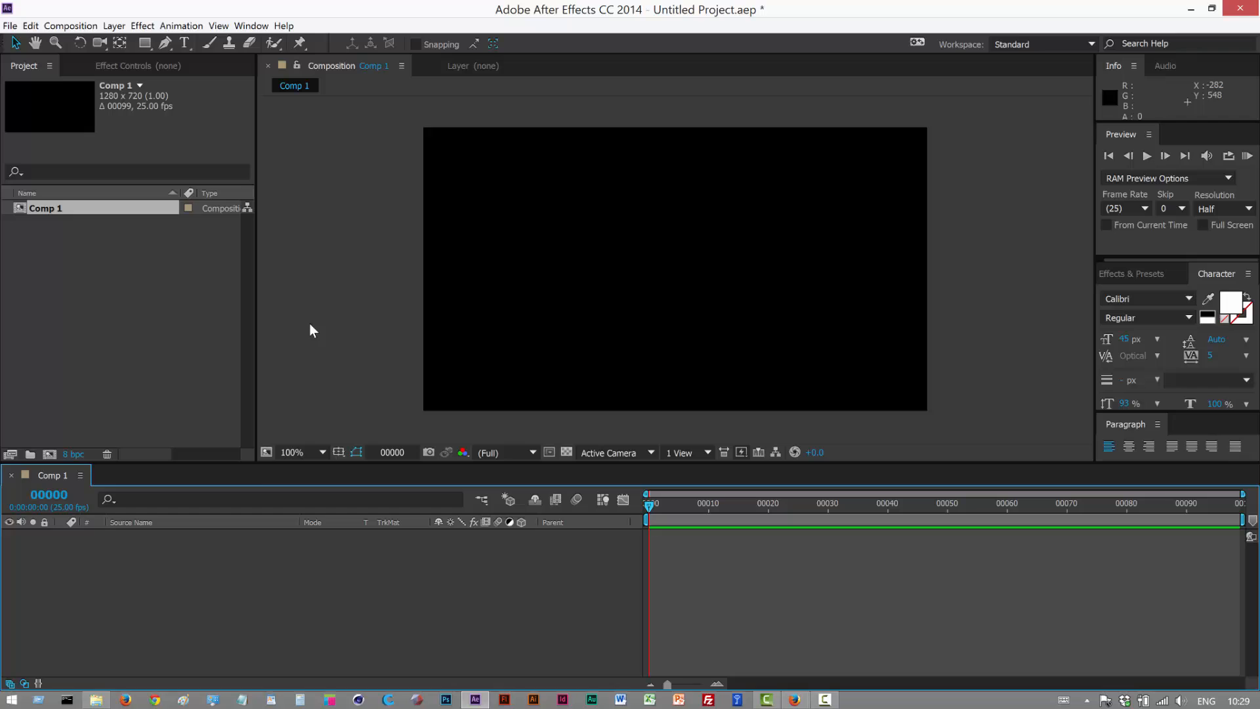
# Add Null 1 and keyframe its position into a long winding path across the frame
pyautogui.click(113, 25)
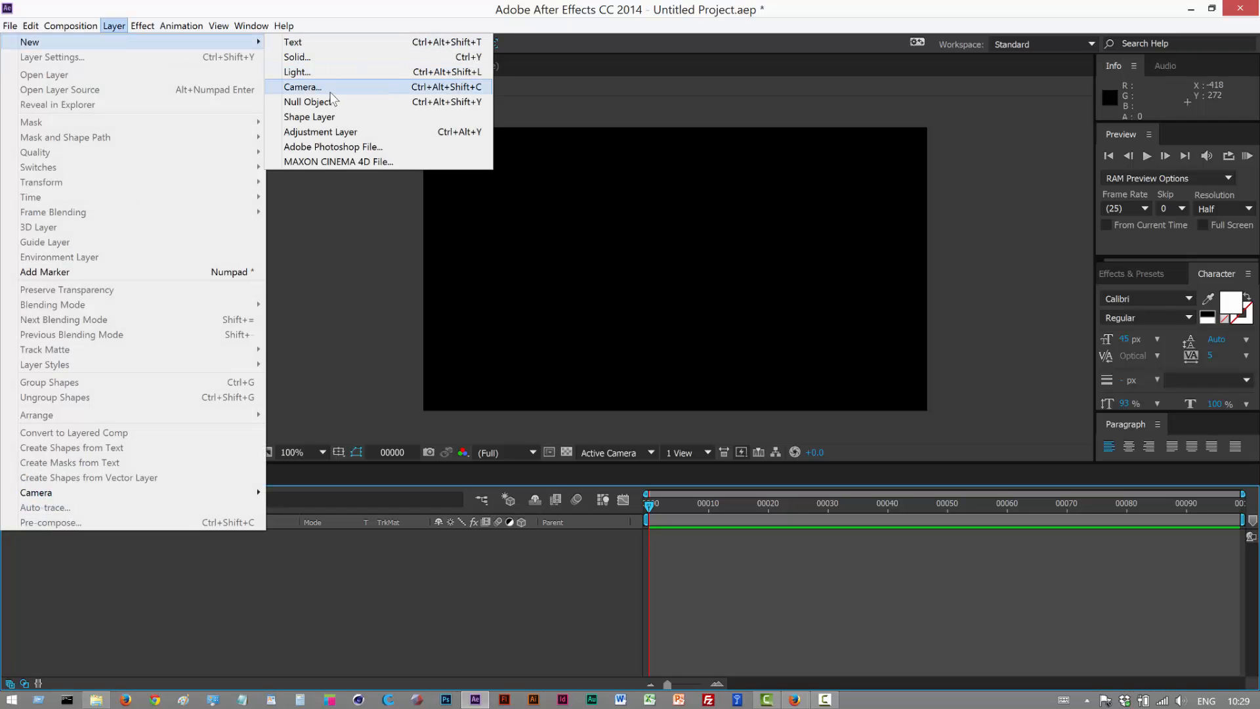
pyautogui.click(307, 101)
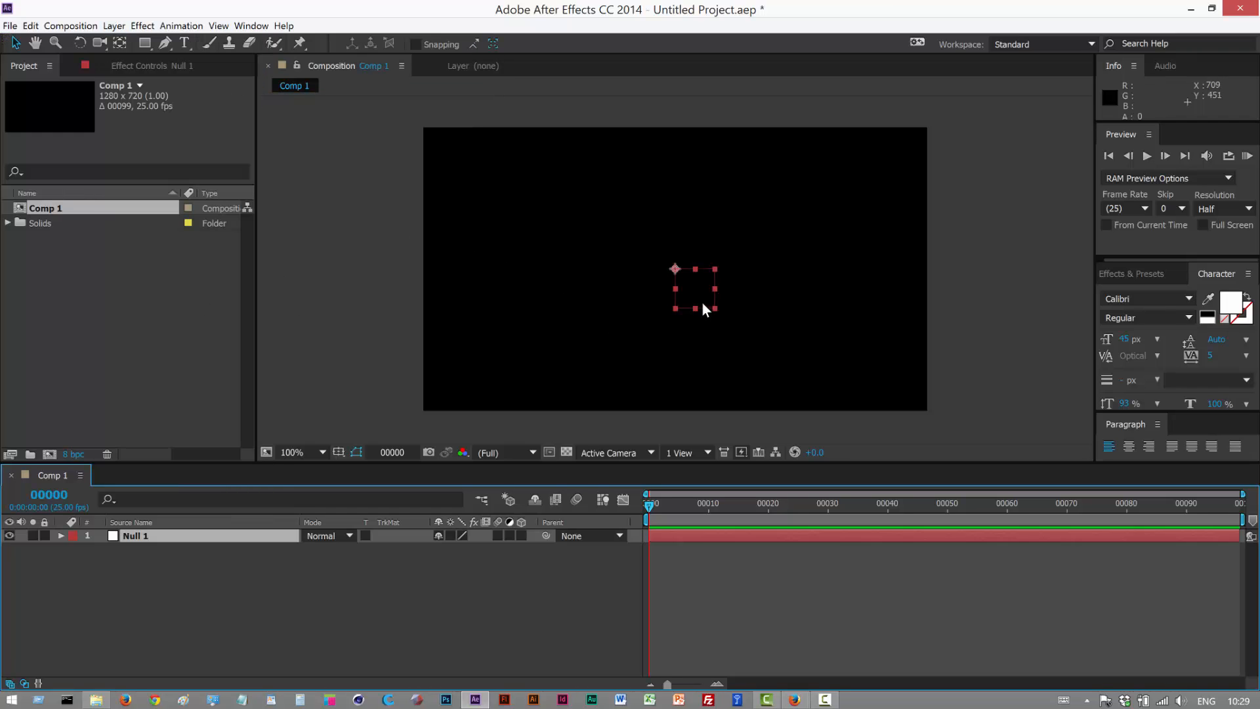
pyautogui.moveTo(702, 304)
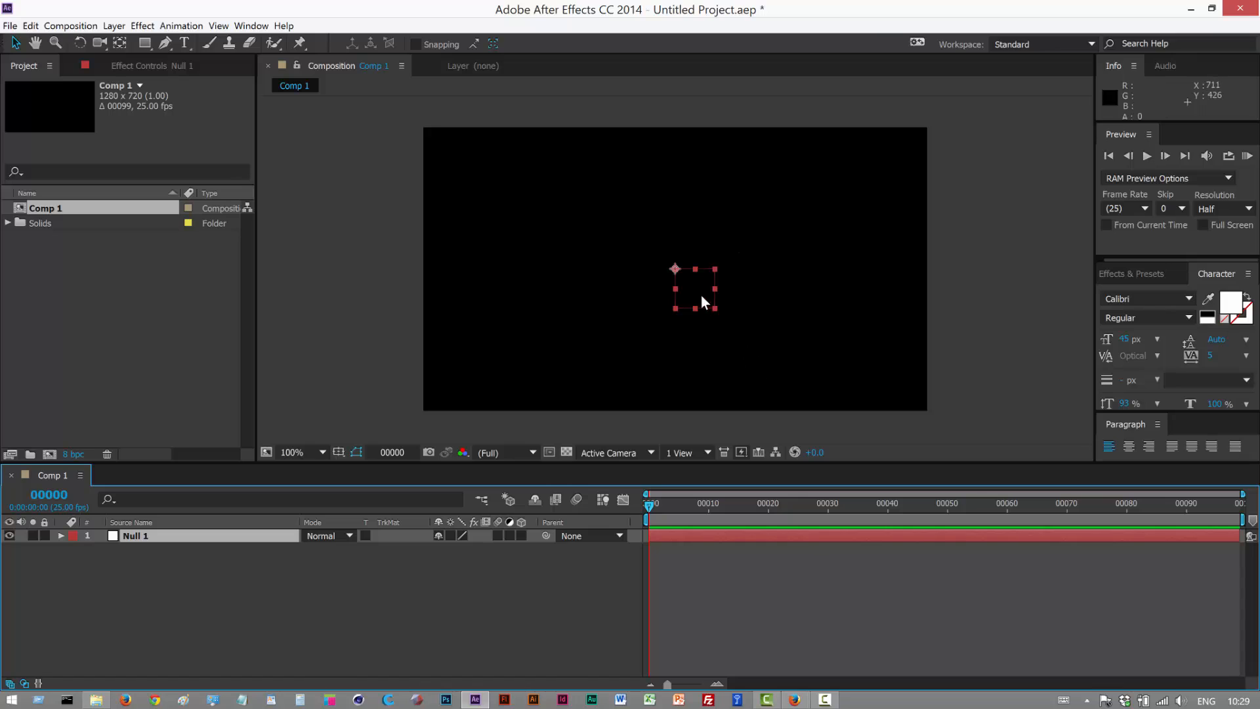
pyautogui.moveTo(696, 287); pyautogui.dragTo(559, 189)
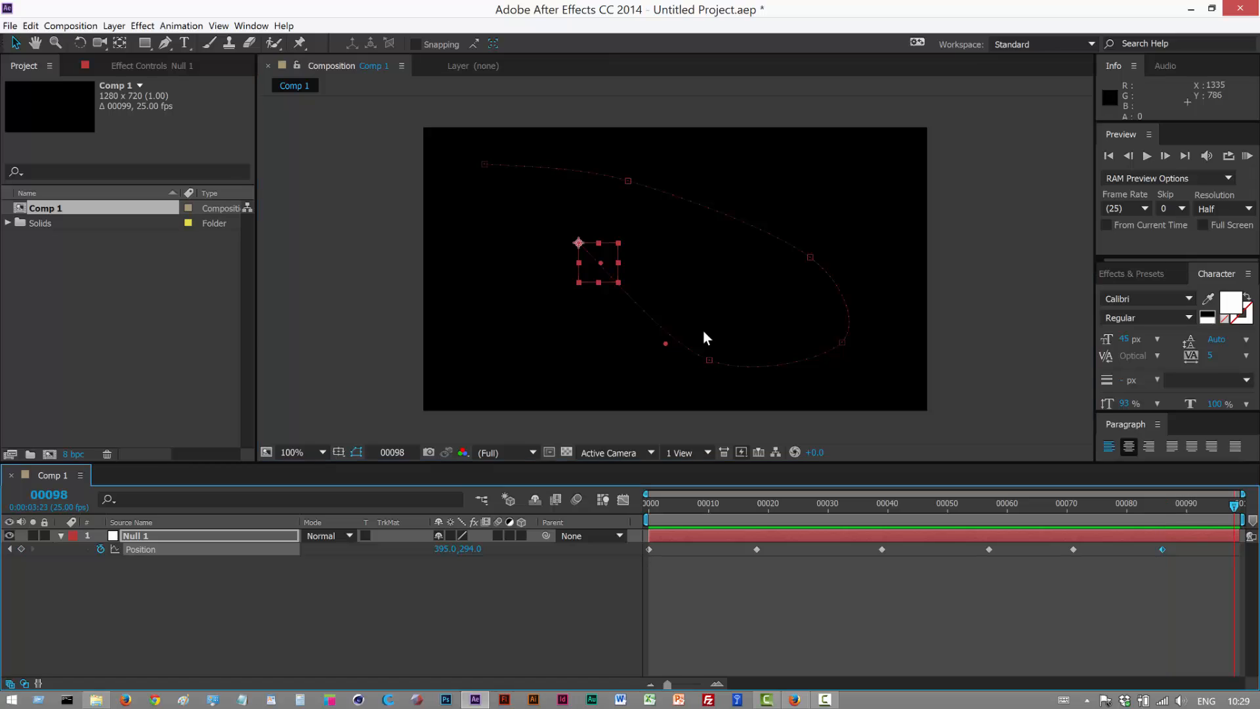
pyautogui.moveTo(596, 262); pyautogui.dragTo(485, 363)
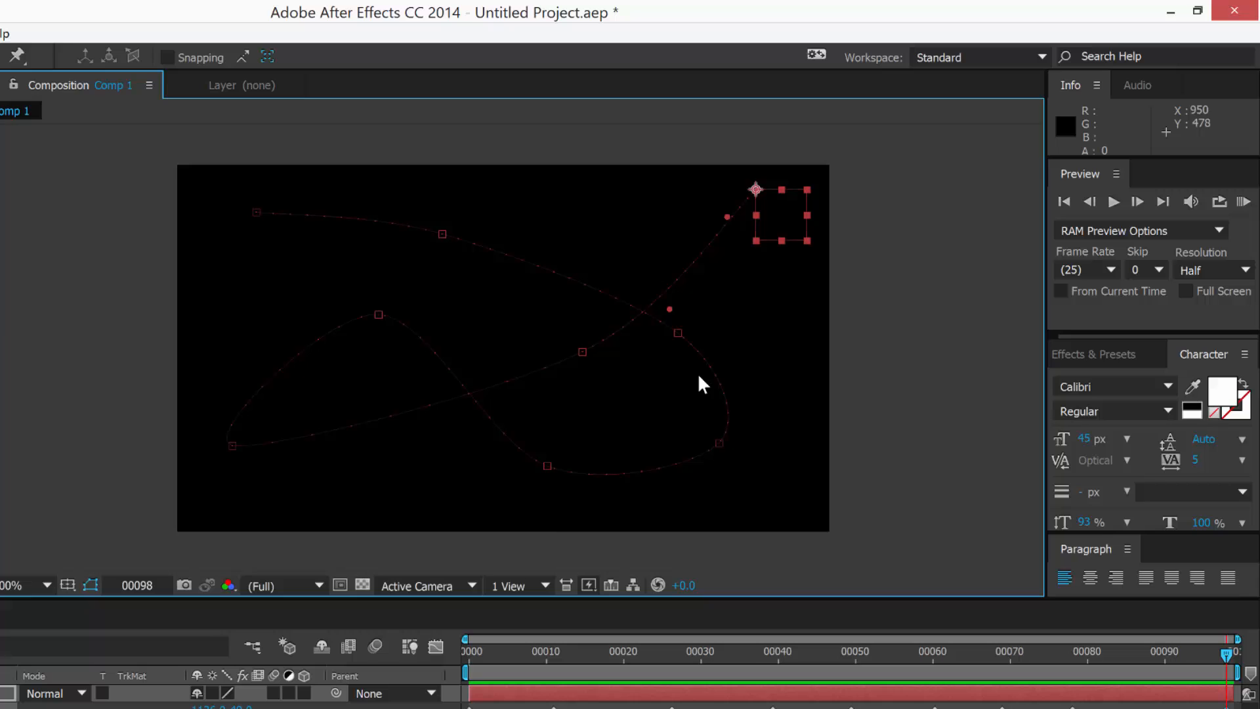
pyautogui.moveTo(424, 418)
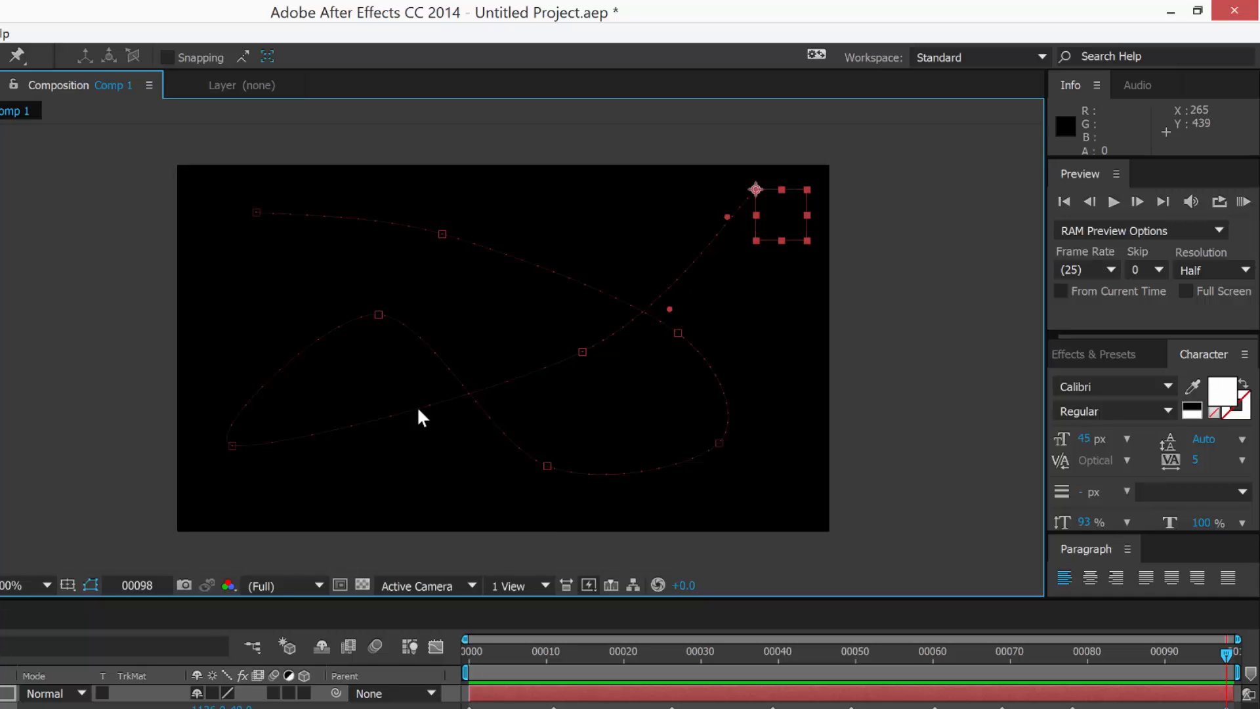
pyautogui.moveTo(378, 314); pyautogui.dragTo(470, 305)
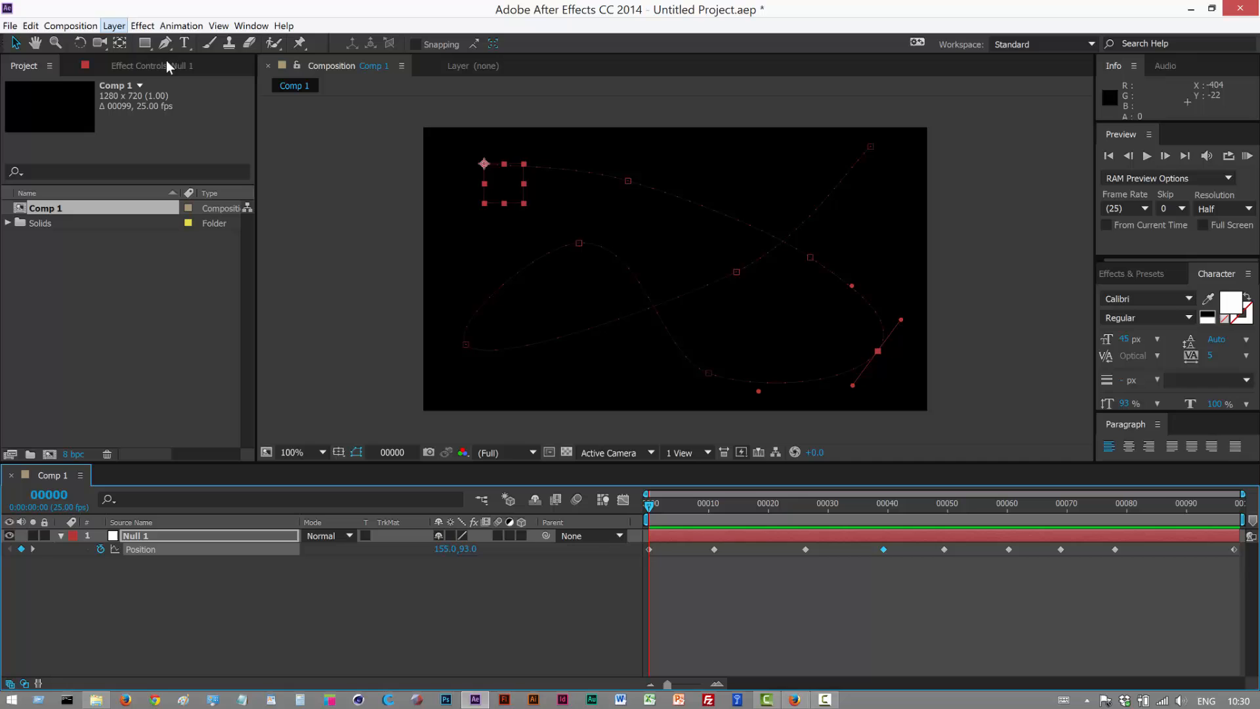
# Add a full-frame solid named 'part' and apply Trapcode Particular to it
pyautogui.click(113, 24)
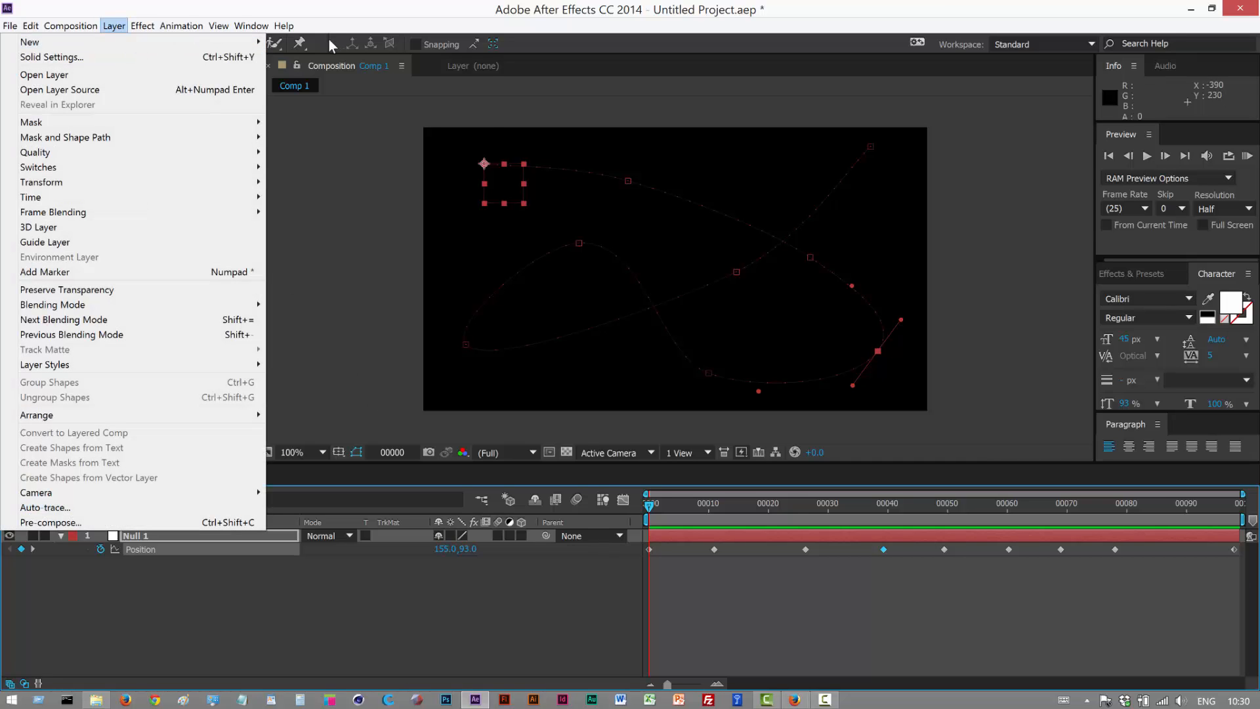
pyautogui.click(51, 57)
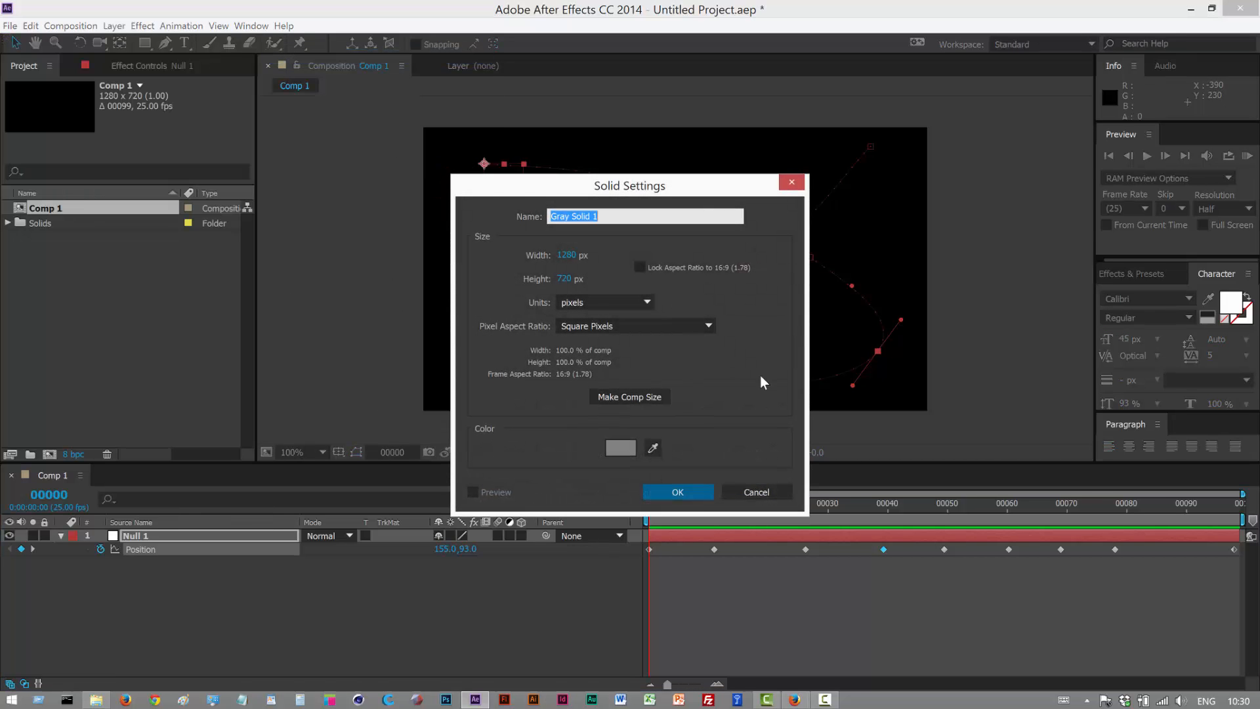
pyautogui.write('part')
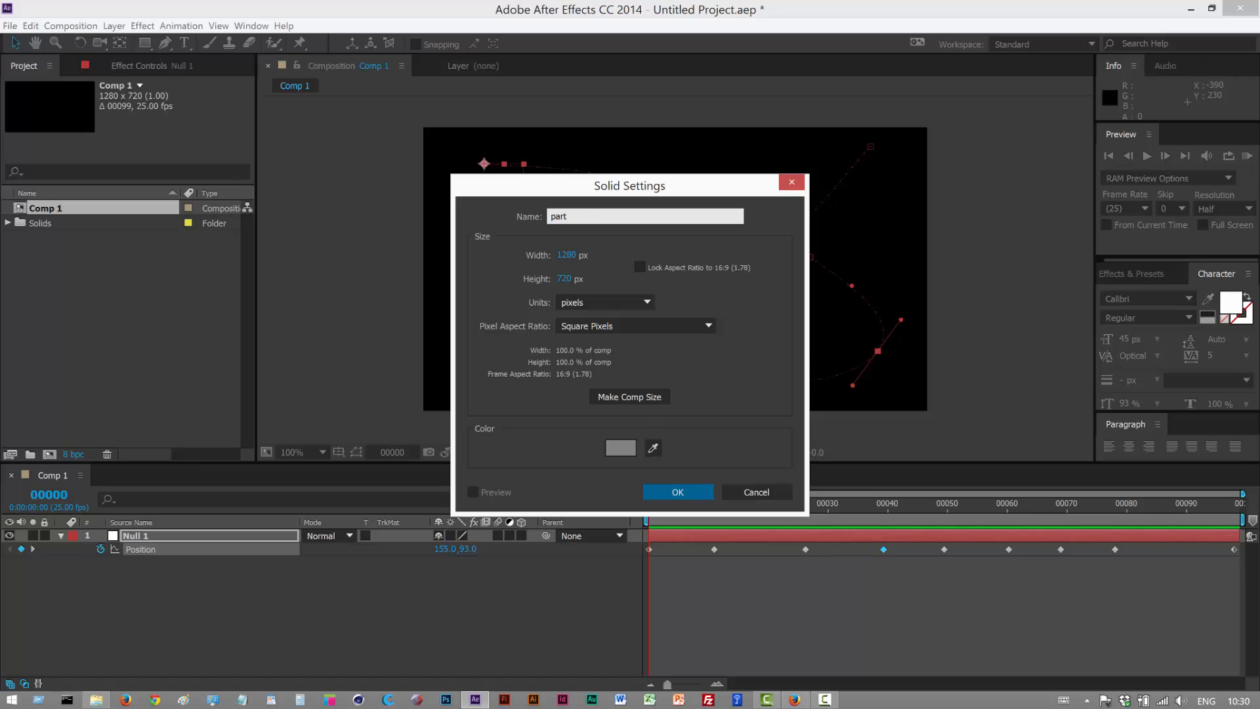
pyautogui.click(677, 492)
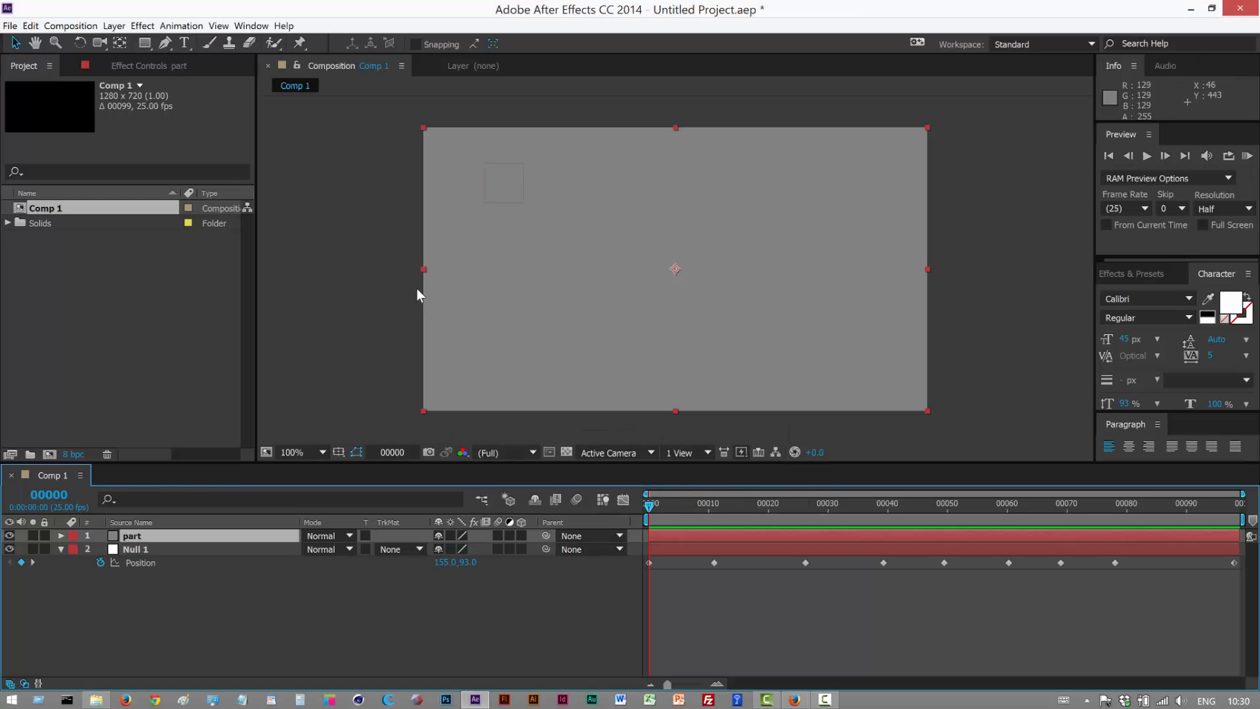
pyautogui.click(142, 25)
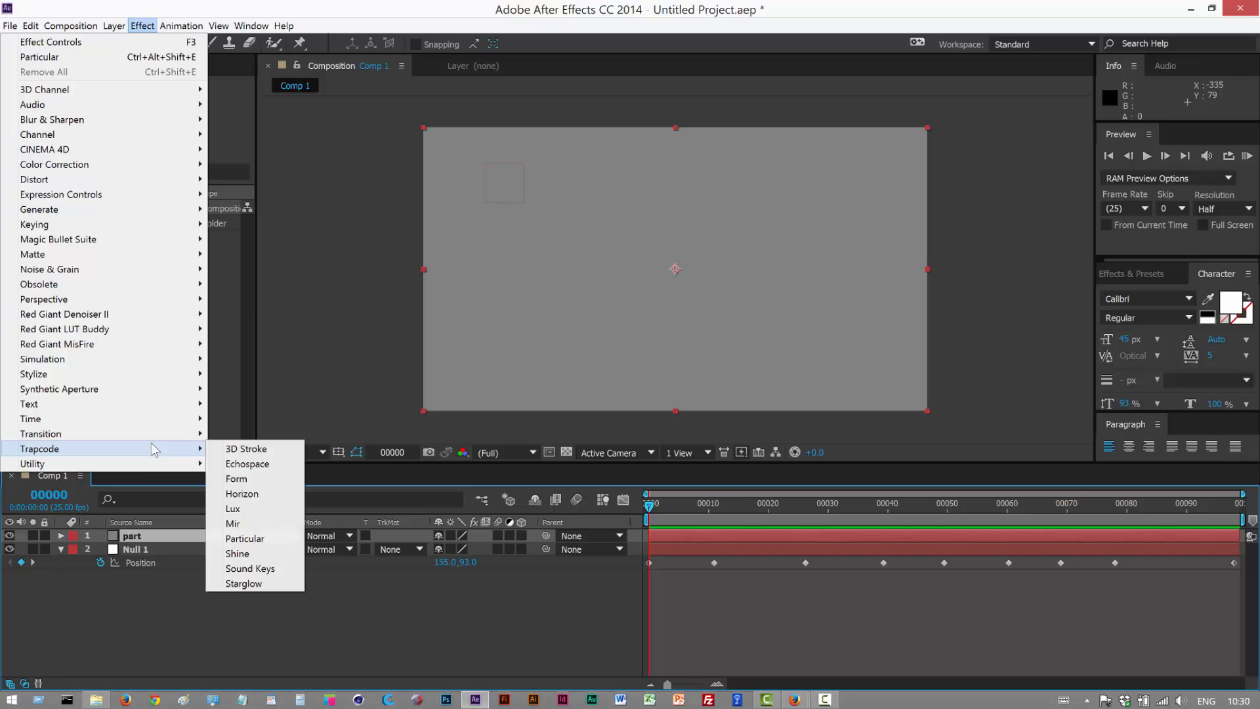
pyautogui.click(245, 538)
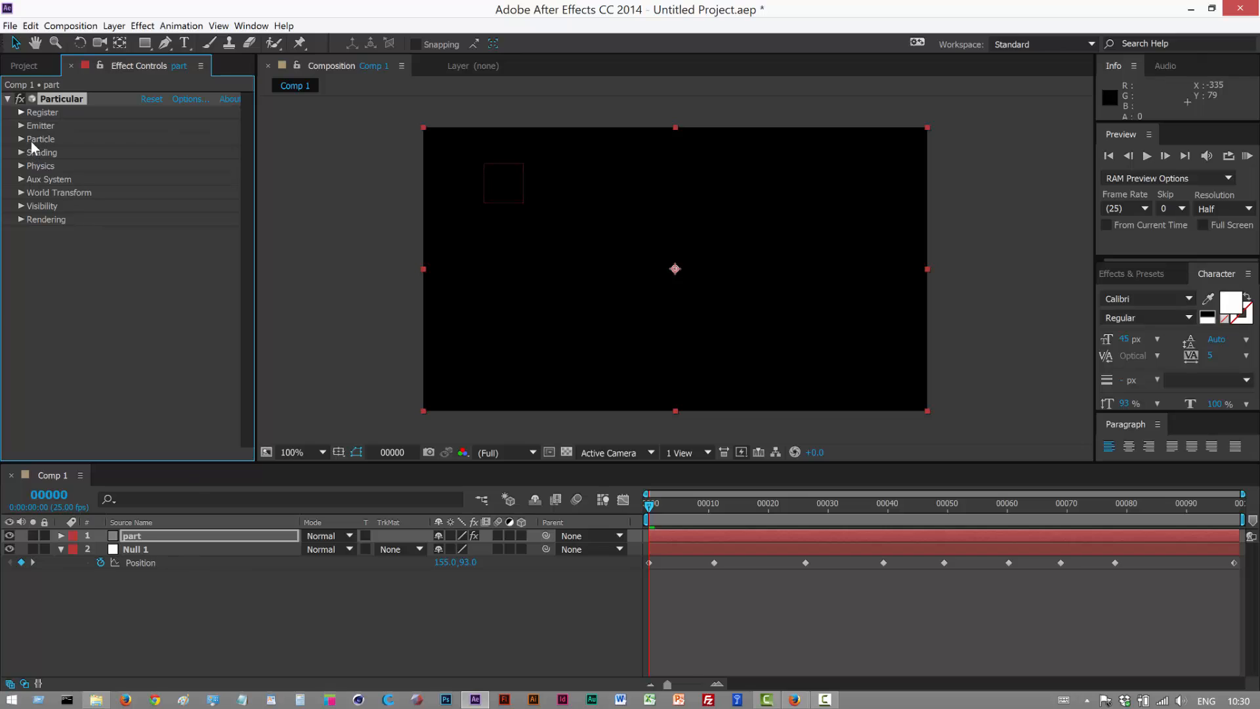
# Link Particular's emitter Position XY to Null 1's Position and scrub to preview the trail
pyautogui.click(20, 126)
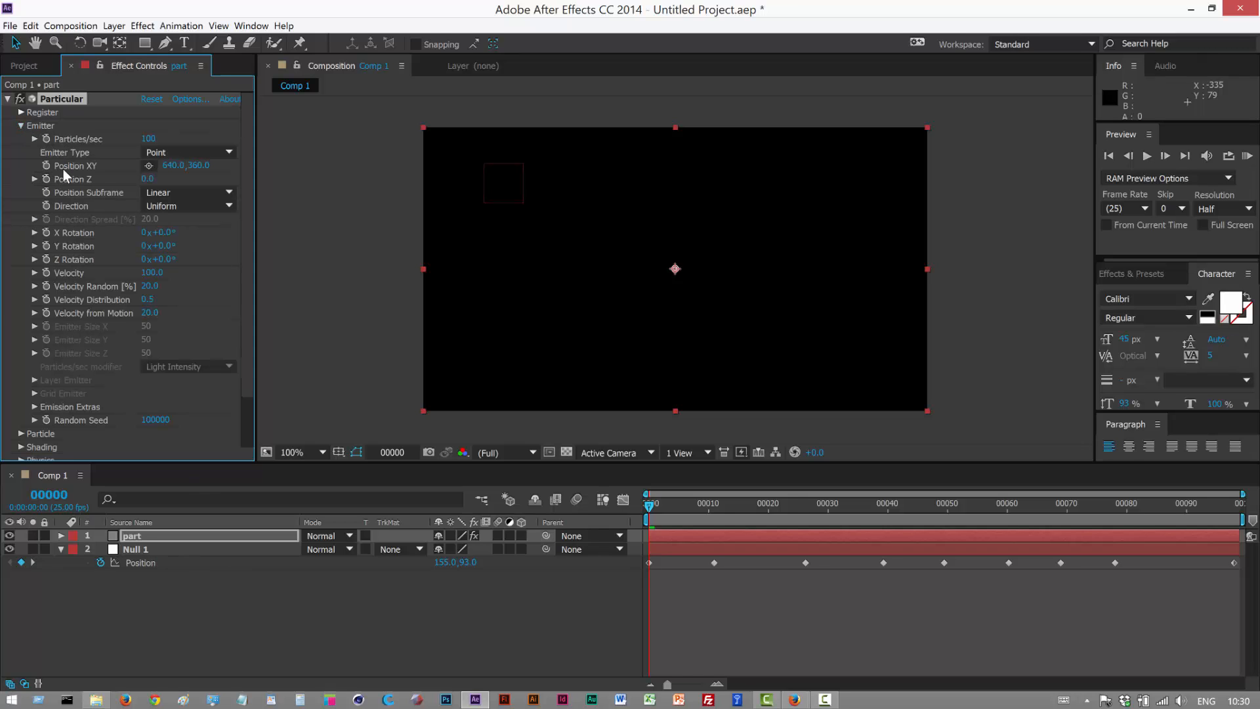
pyautogui.moveTo(283, 574)
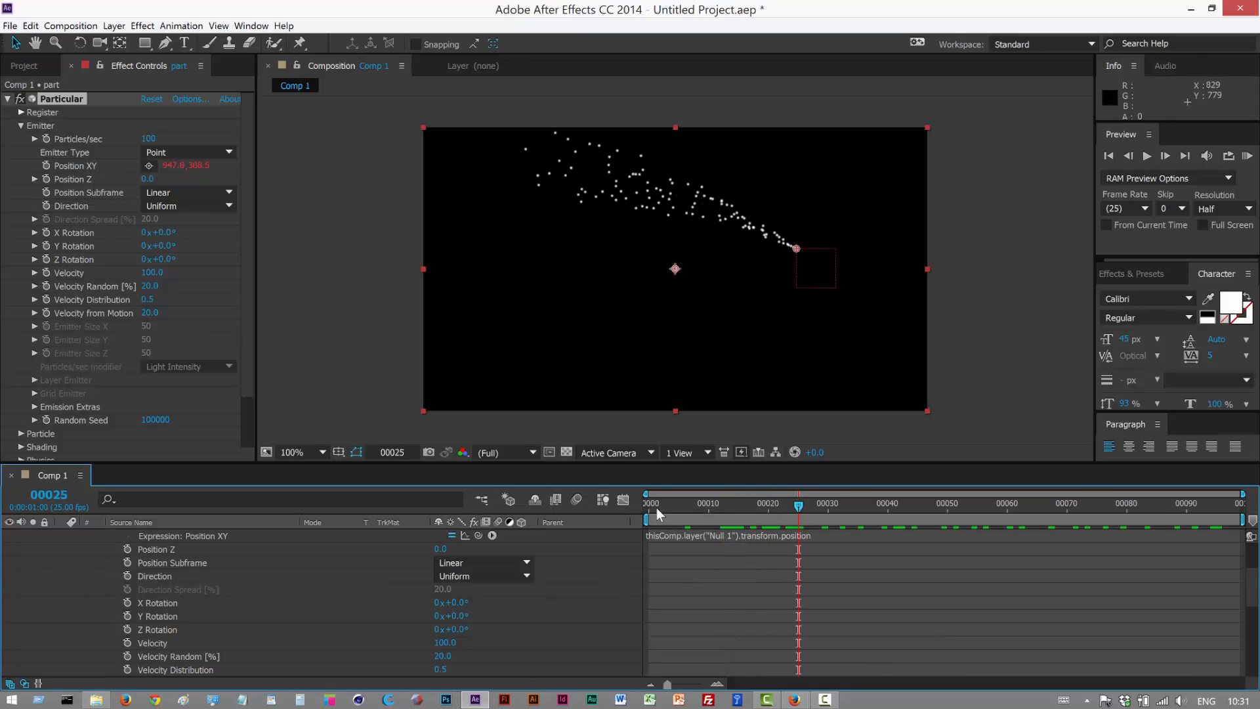
pyautogui.moveTo(797, 504); pyautogui.dragTo(898, 504)
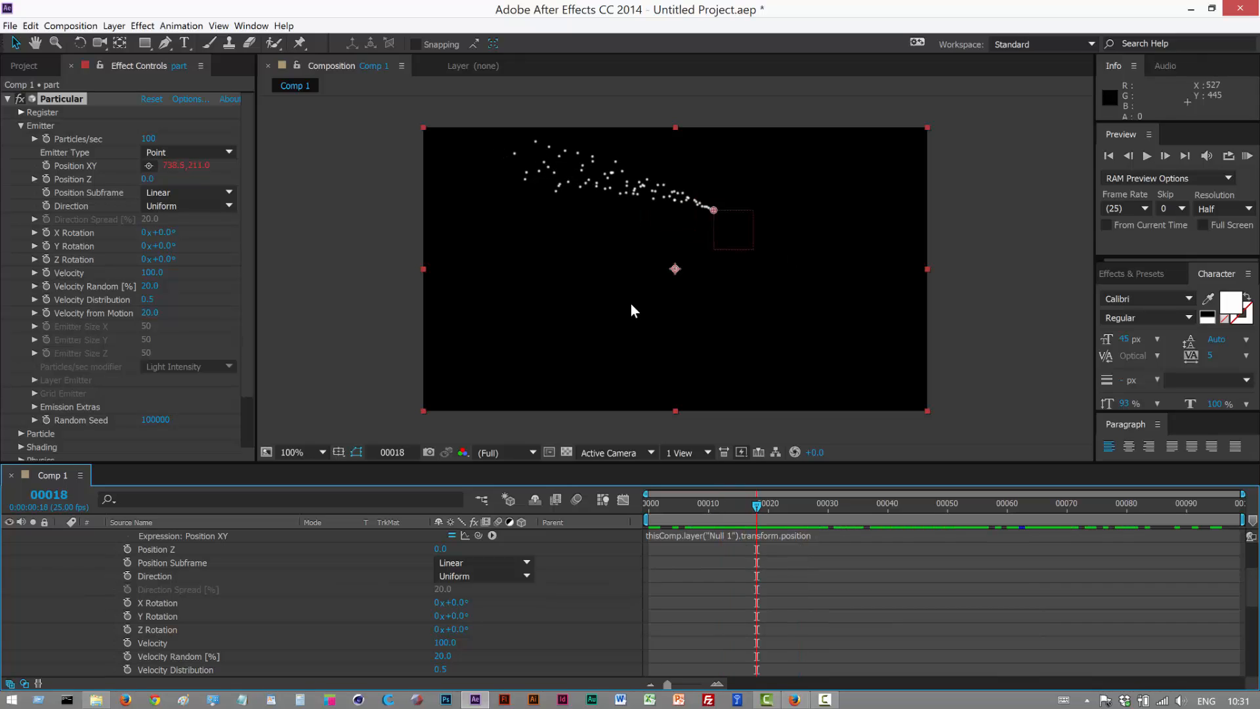
pyautogui.moveTo(430, 275)
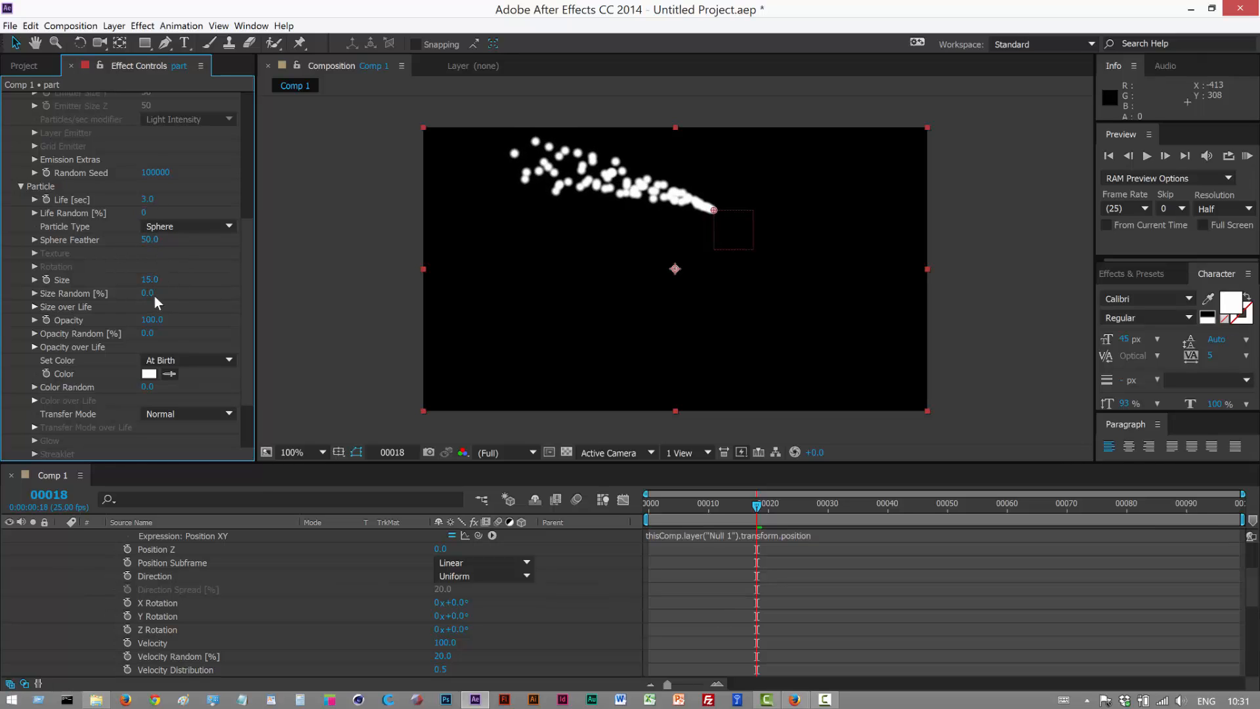
# Set Particle Size 15, Particles/sec 280 and all velocity and distribution values to 0 for a solid line
pyautogui.moveTo(150, 239); pyautogui.dragTo(133, 239)
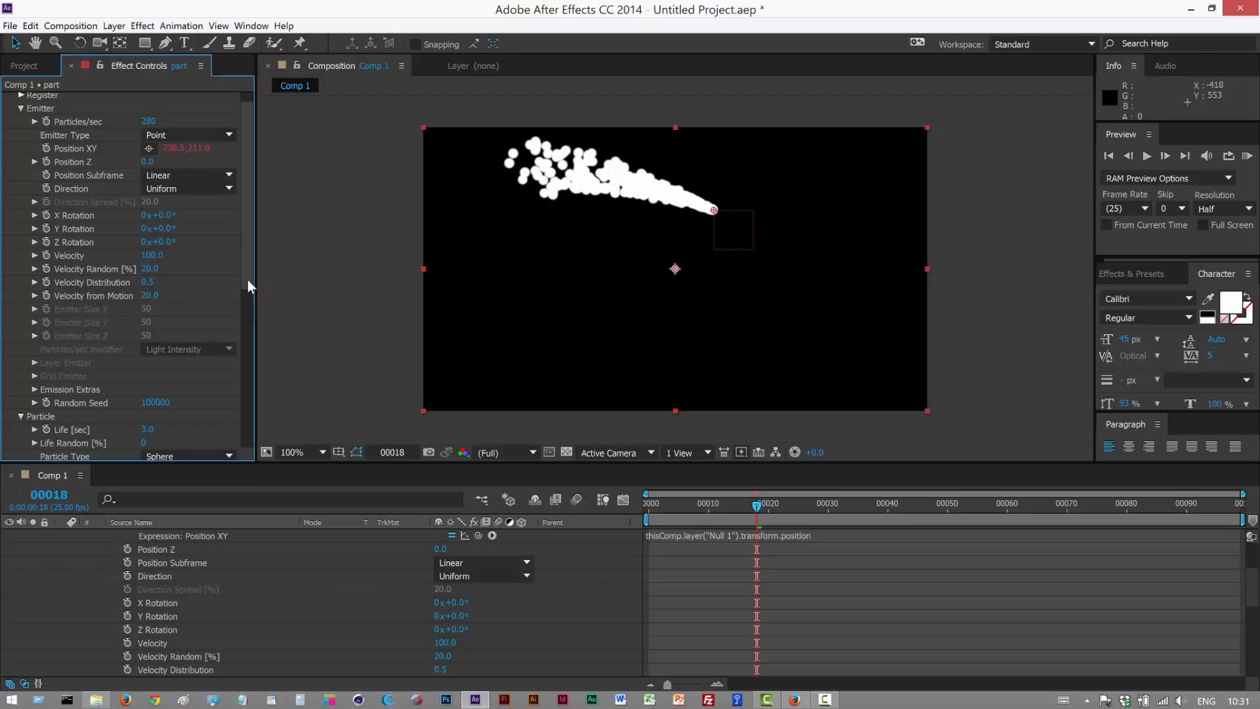
pyautogui.scroll(-3)
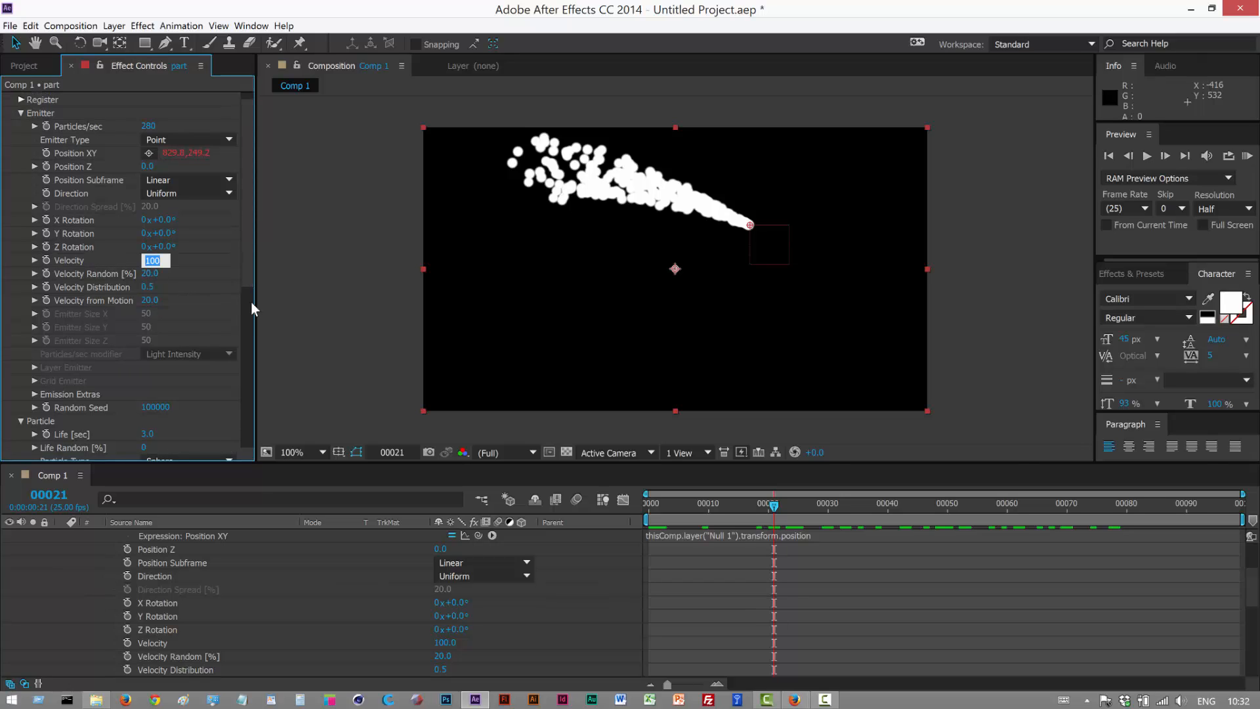
pyautogui.write('0')
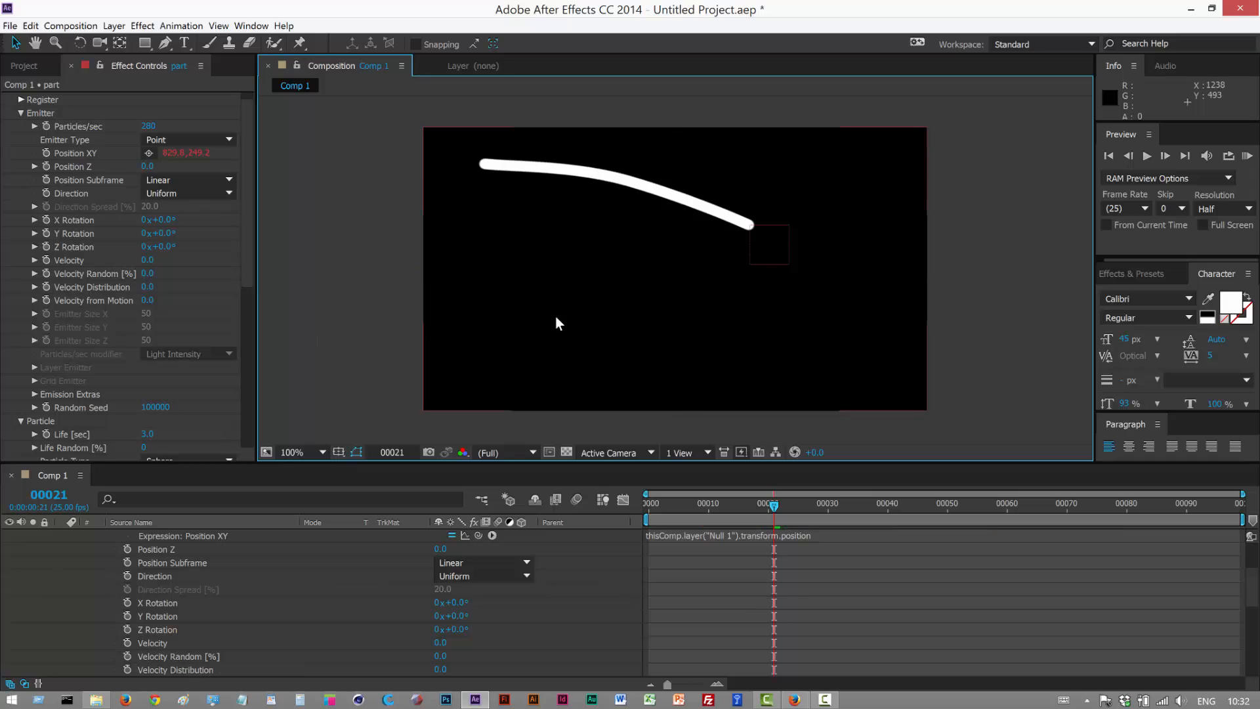
pyautogui.scroll(-3)
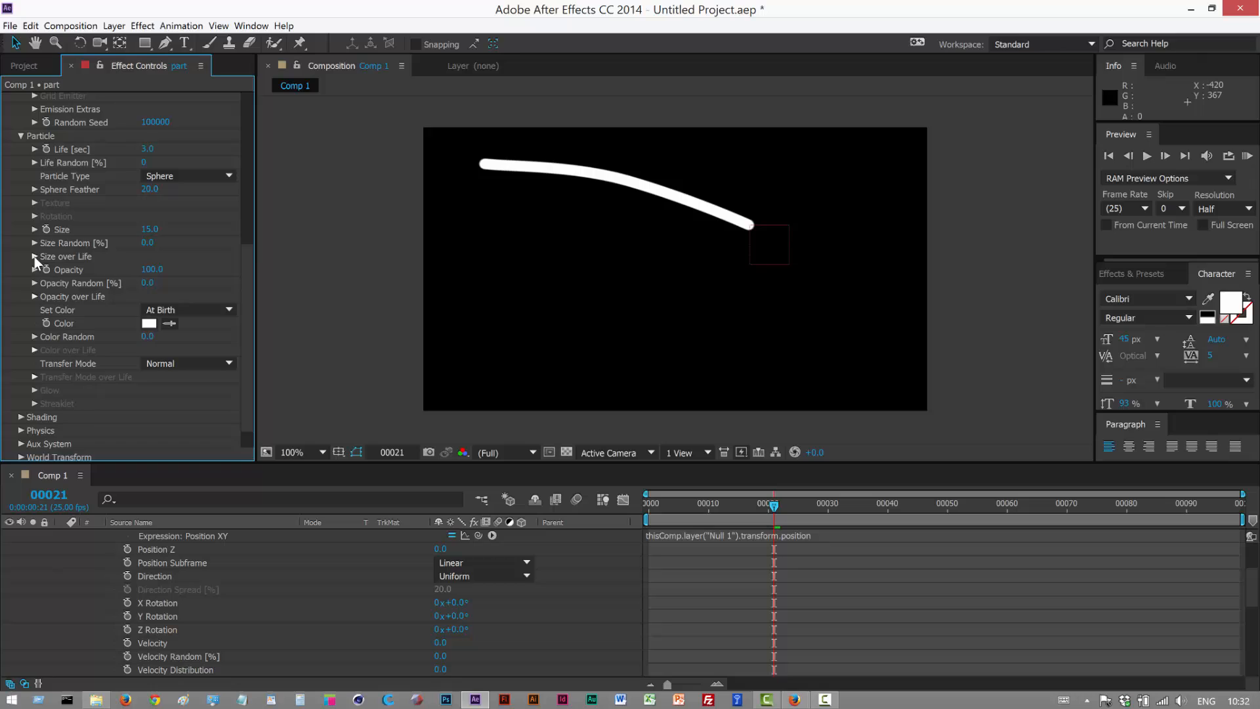
# Set Life to 0.6, Size to 29 and a descending Size over Life curve so the trail tapers
pyautogui.click(34, 256)
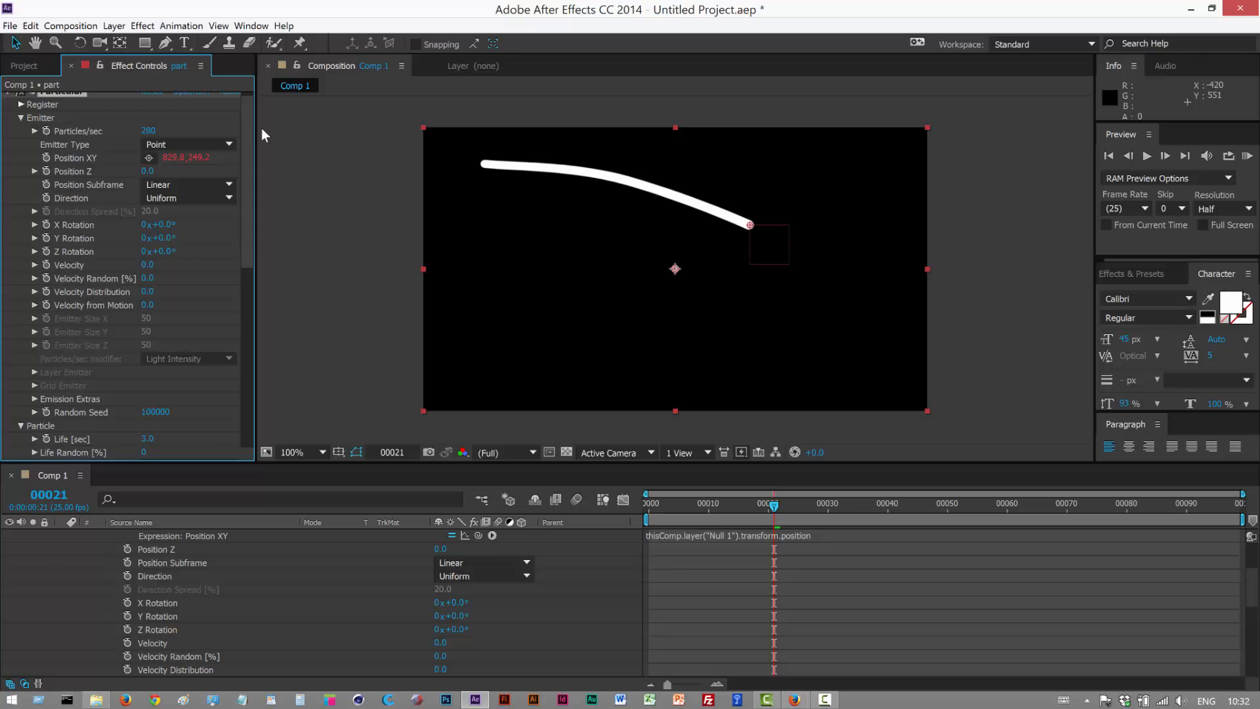
pyautogui.scroll(-3)
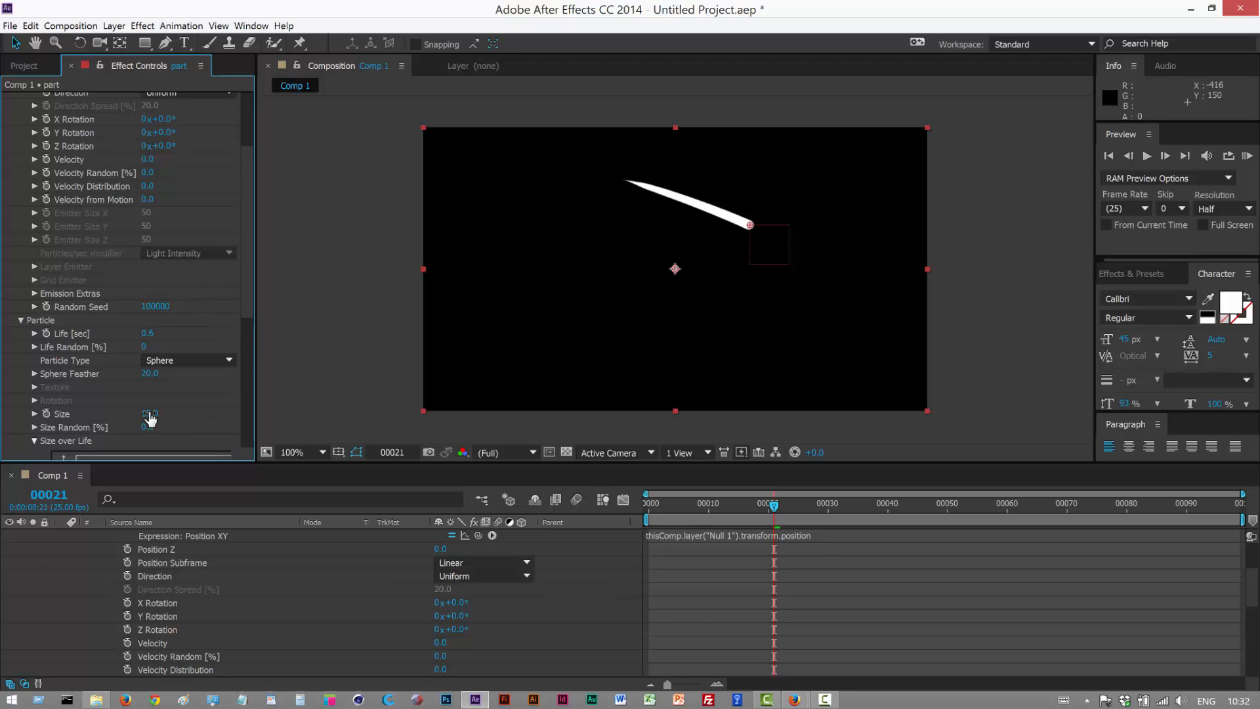
pyautogui.moveTo(148, 416); pyautogui.dragTo(169, 424)
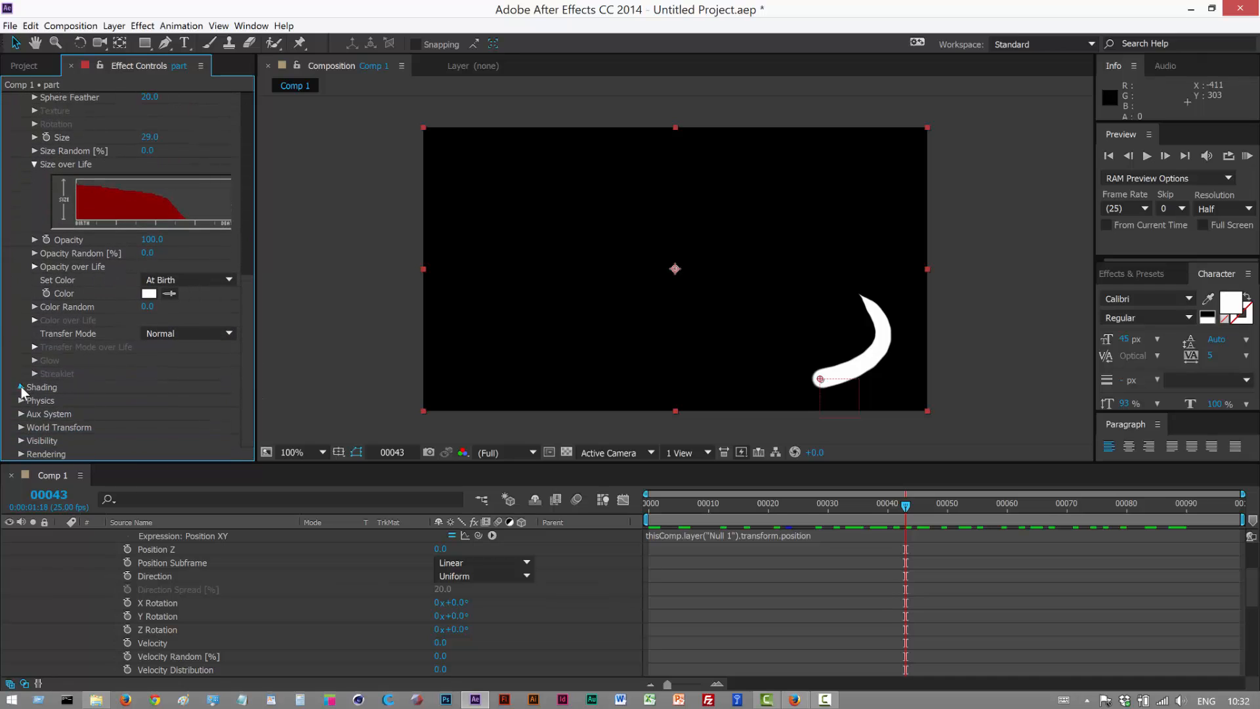
# Turn Shadowlet for Main on under Shading and expand the Shadowlet Settings
pyautogui.click(19, 386)
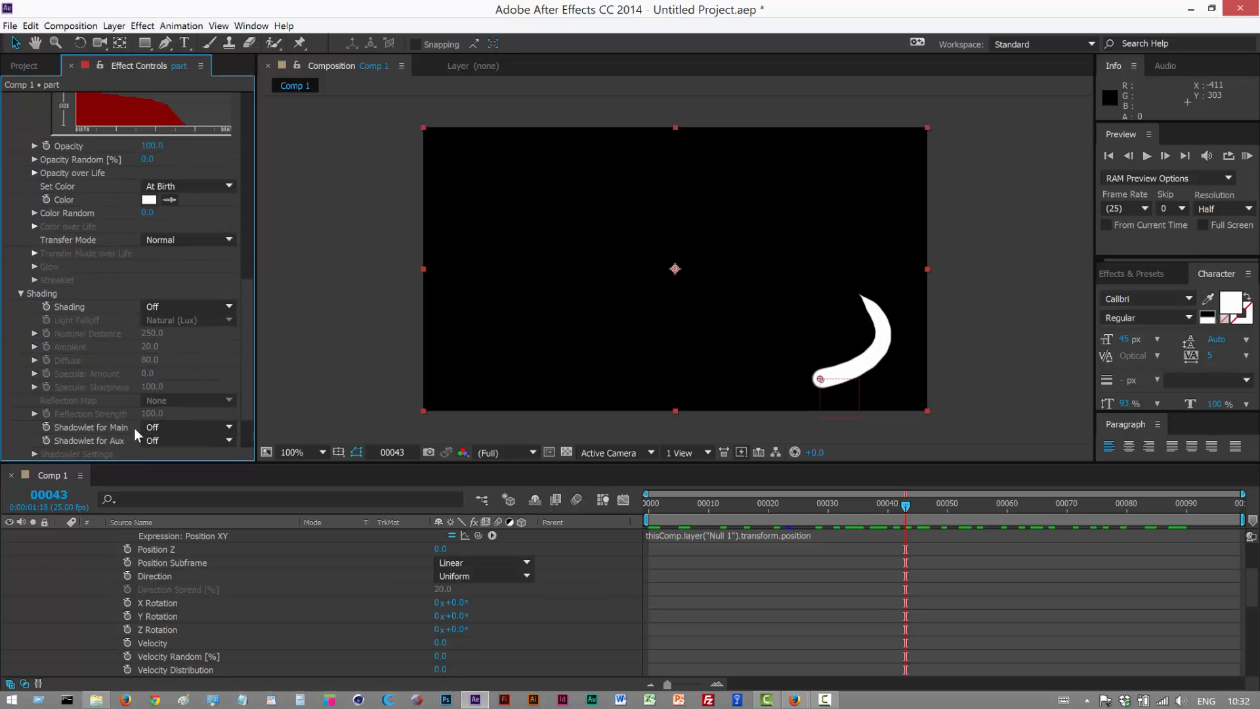
pyautogui.click(186, 426)
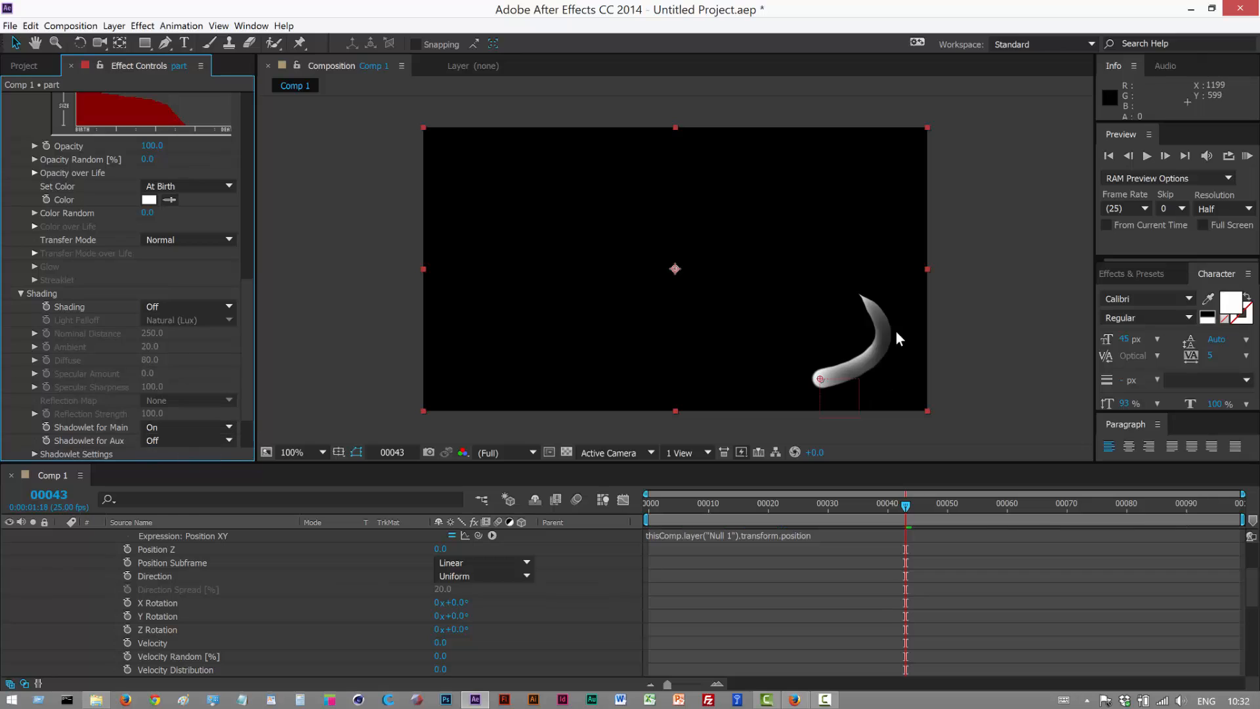
pyautogui.moveTo(228, 488)
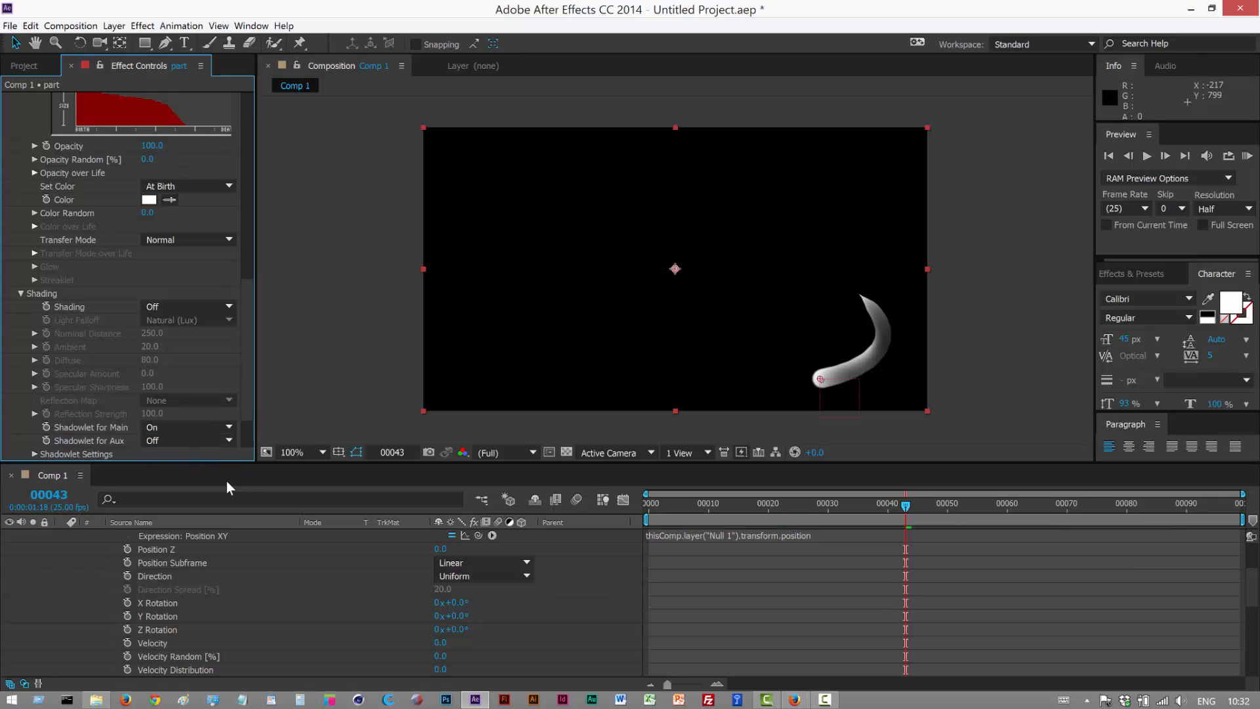
pyautogui.scroll(-3)
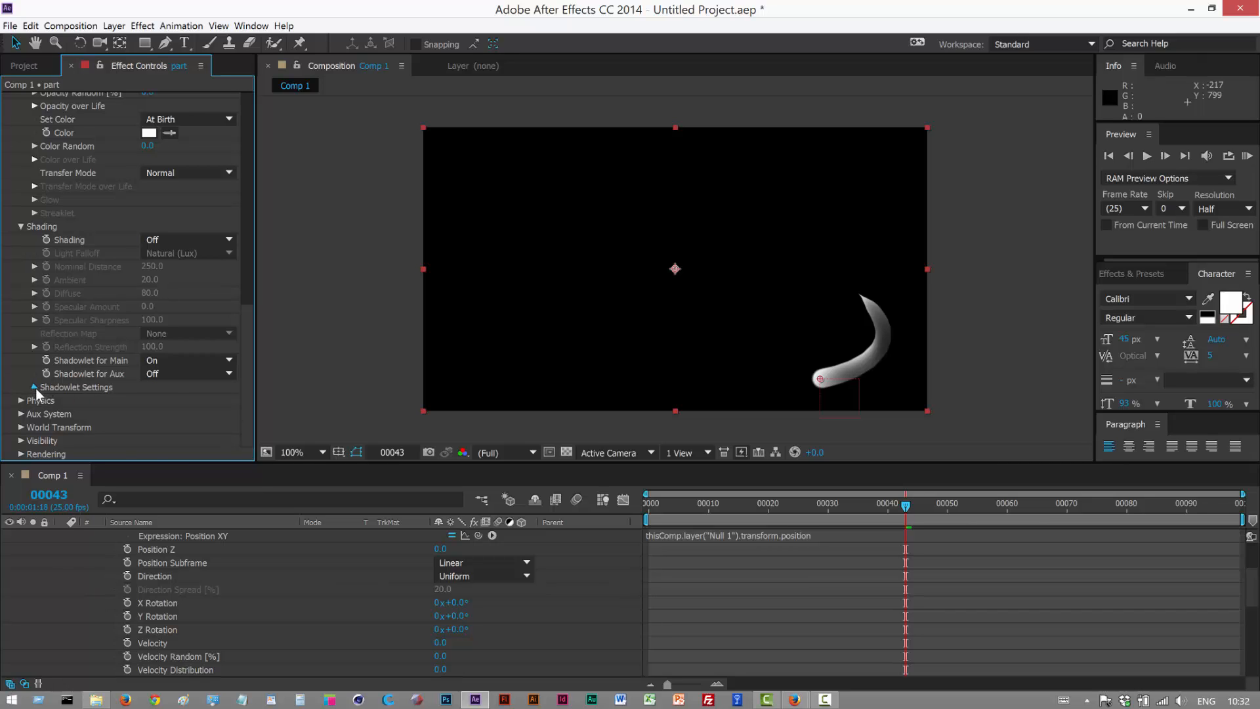
pyautogui.click(20, 386)
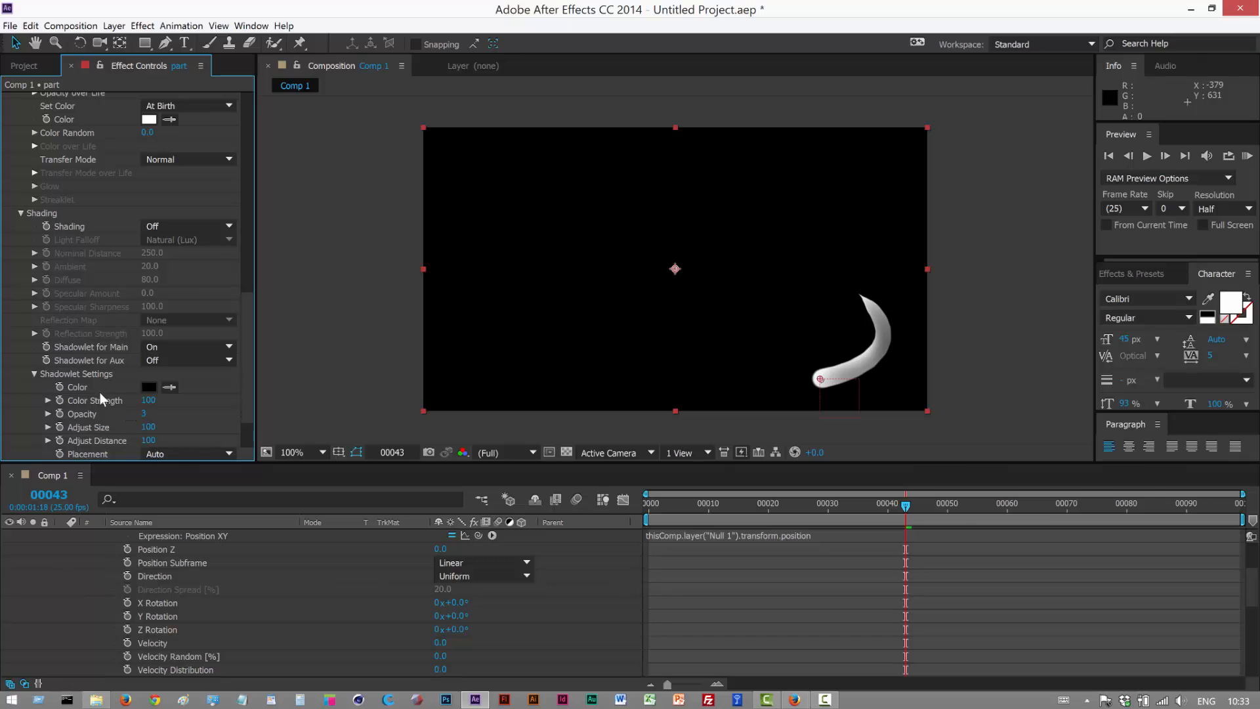
pyautogui.click(148, 386)
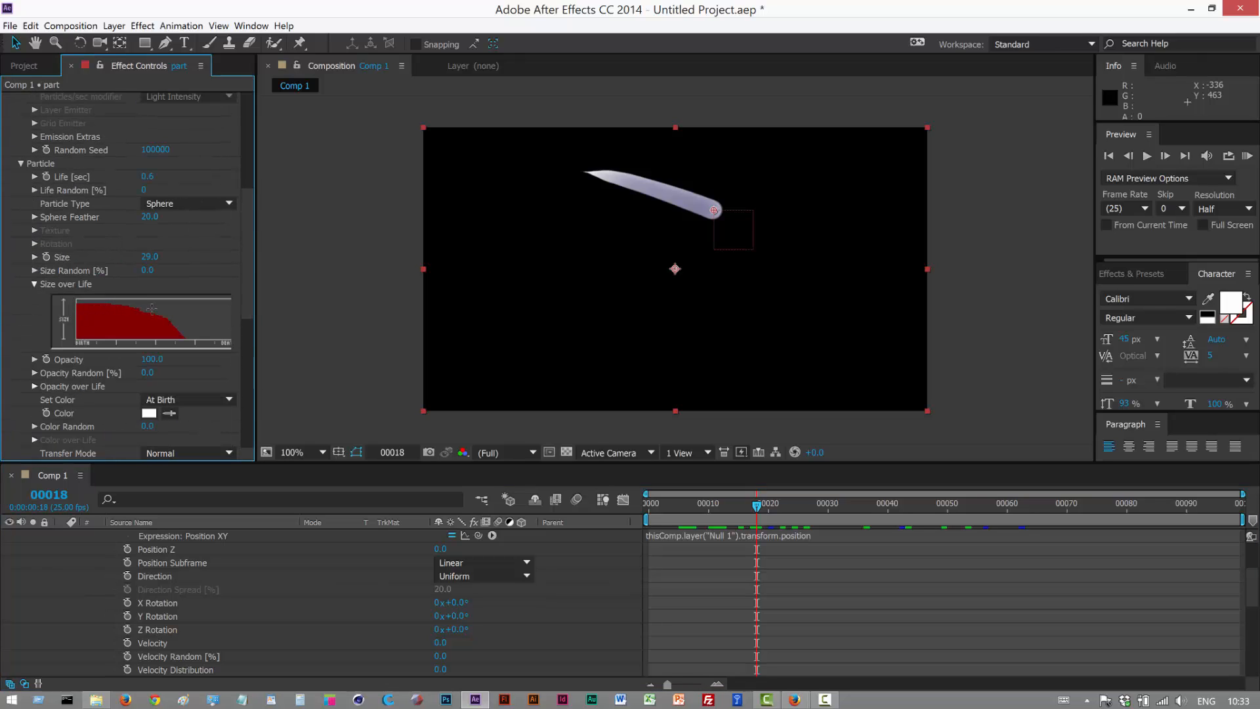
# Redraw the Size over Life graph, try Life 0.3, then settle on Life 0.8 for a longer trail
pyautogui.moveTo(152, 307); pyautogui.dragTo(227, 341)
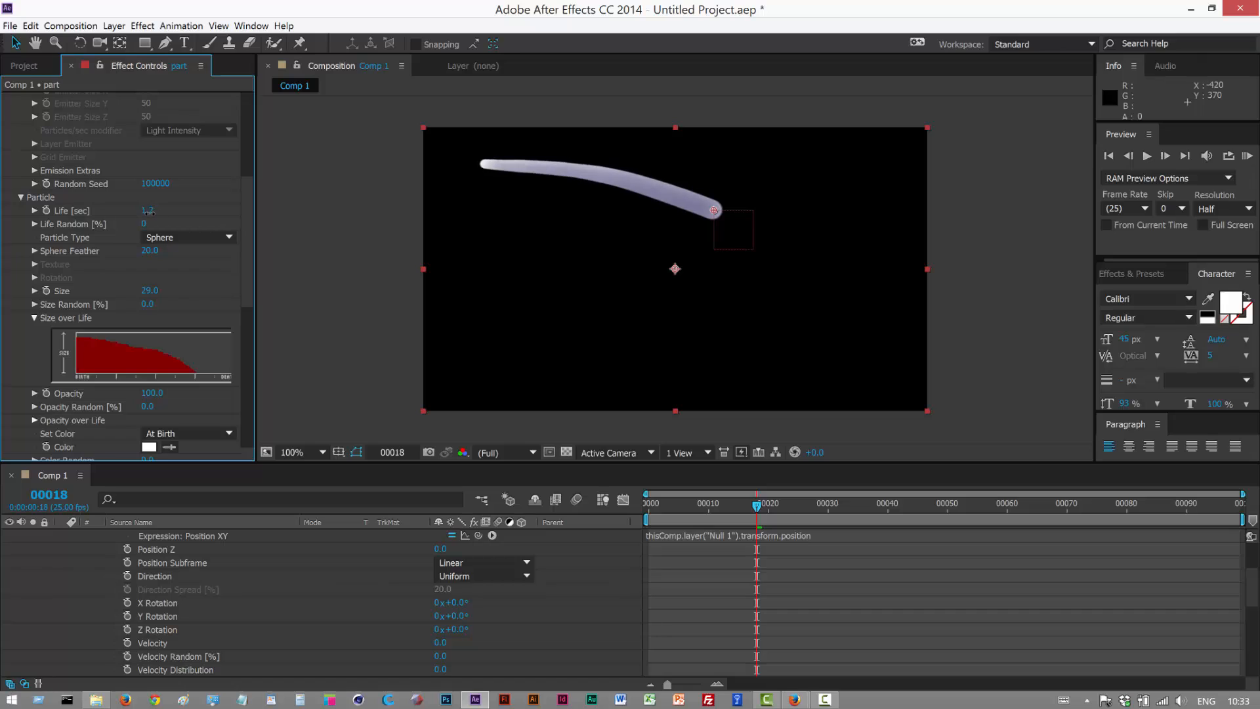
pyautogui.write('0.3')
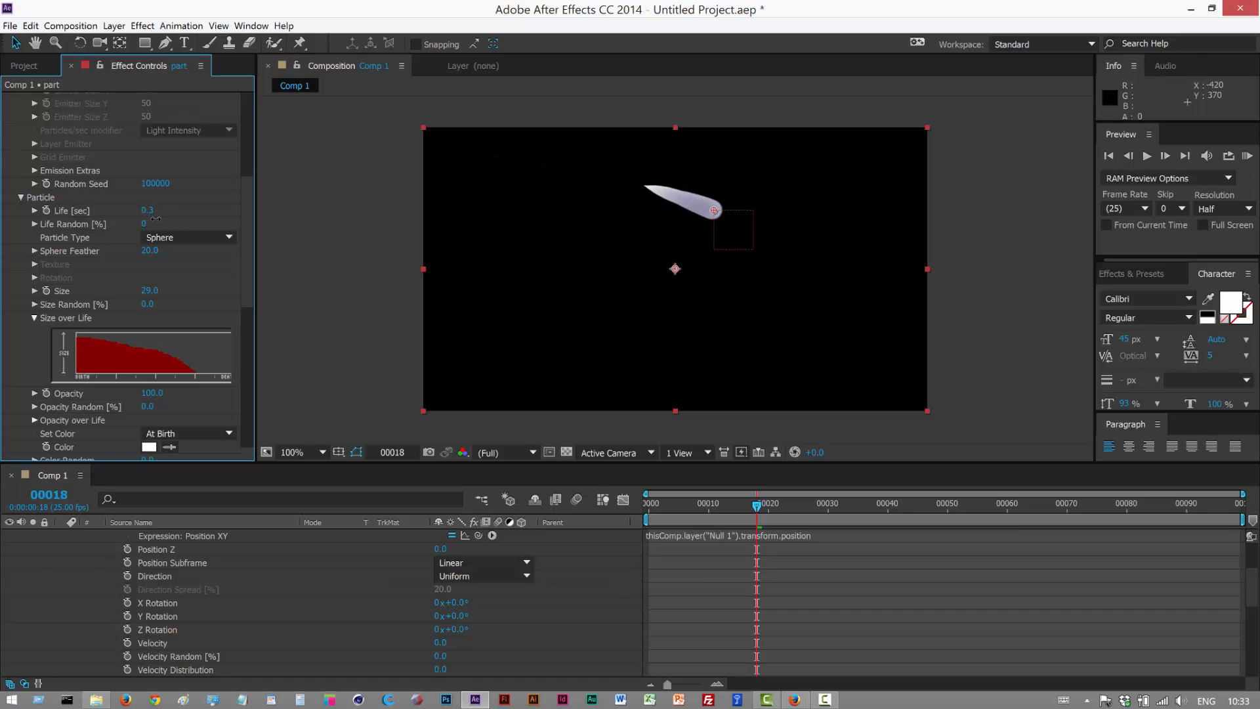
pyautogui.click(147, 210)
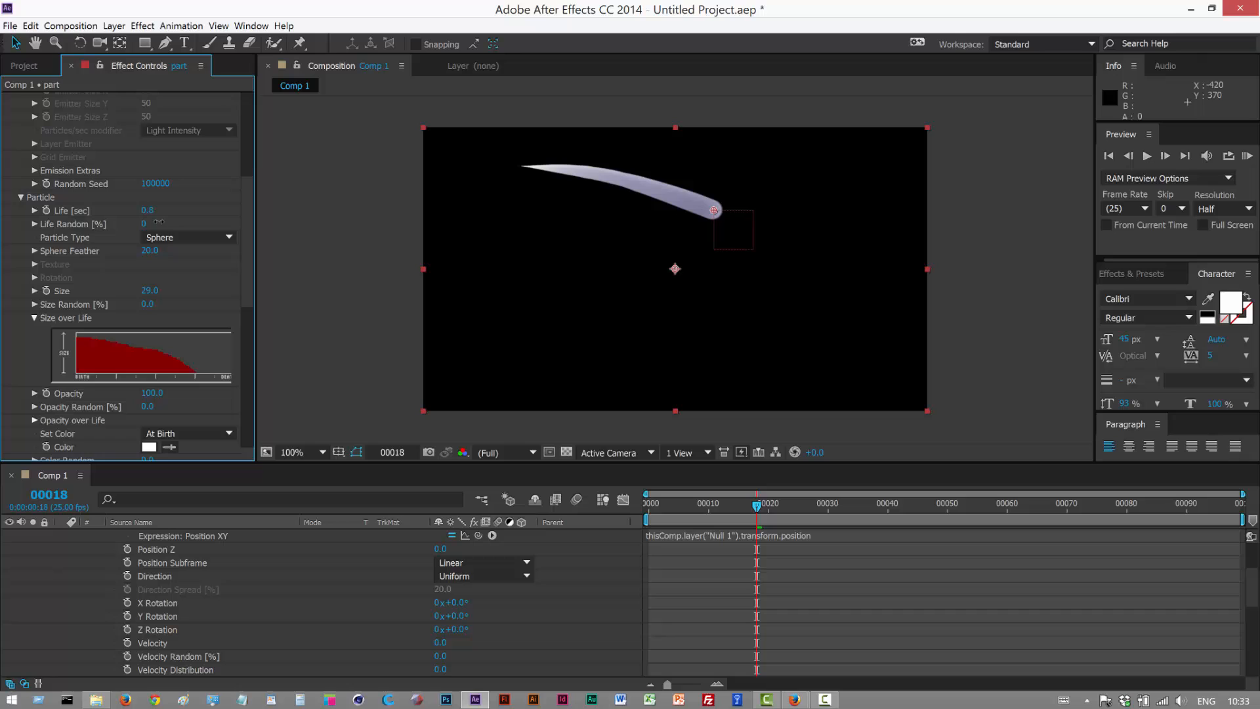